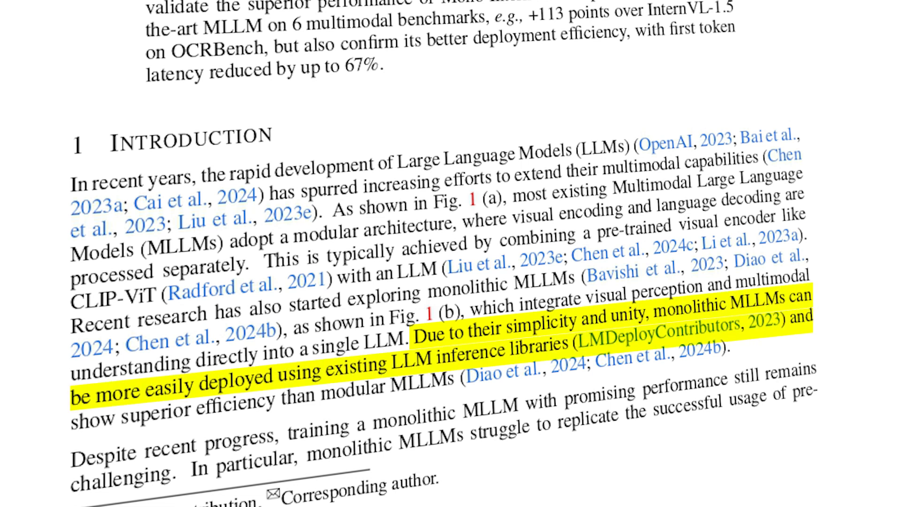
Read down the paper from the Introduction to page 6's concept, semantic and alignment learning stages.
scroll("down", 3)
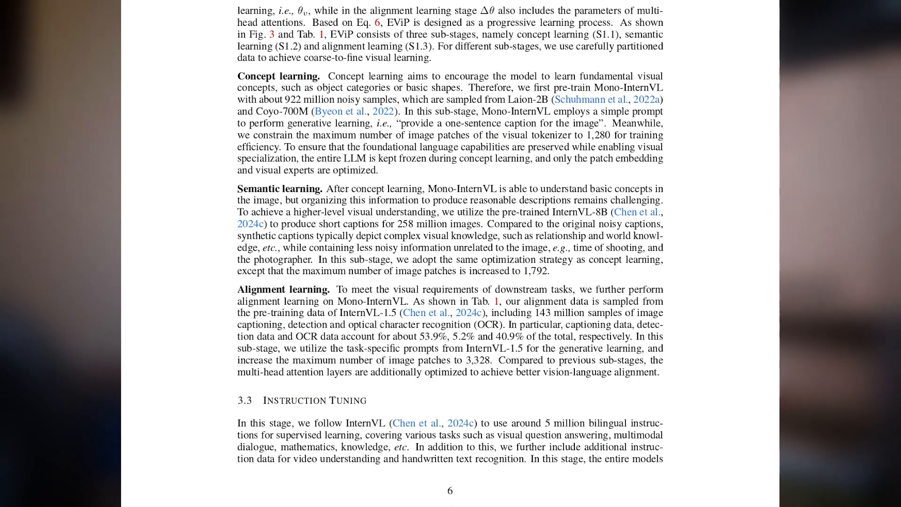
Read down to Table 2's MLLM benchmark comparison before leaving the paper for the notebook.
scroll("down", 3)
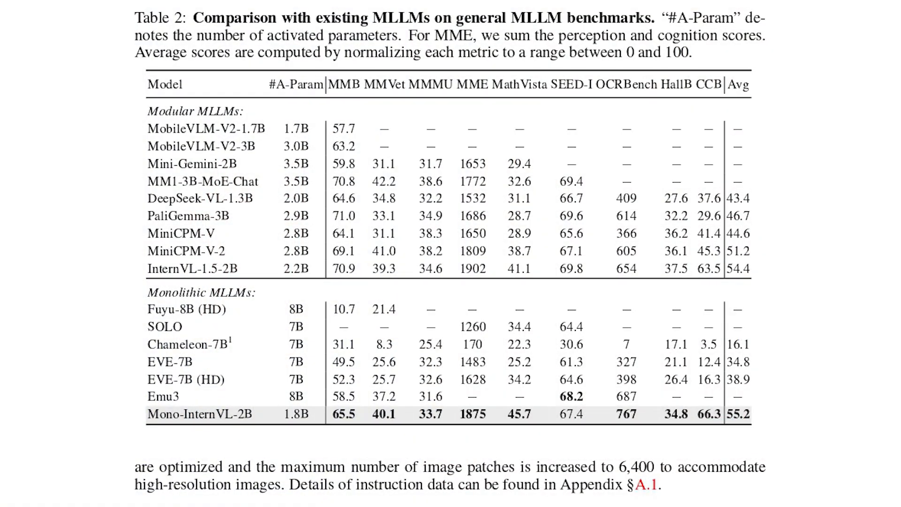
scroll("down", 3)
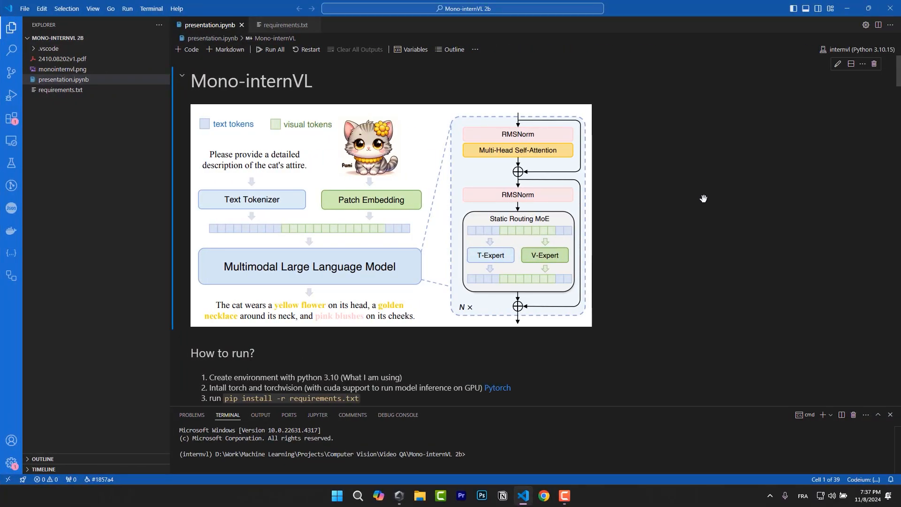
View requirements.txt listing transformers 4.37.2, bitsandbytes and peft after the notebook's 'How to run?' section.
scroll("down", 3)
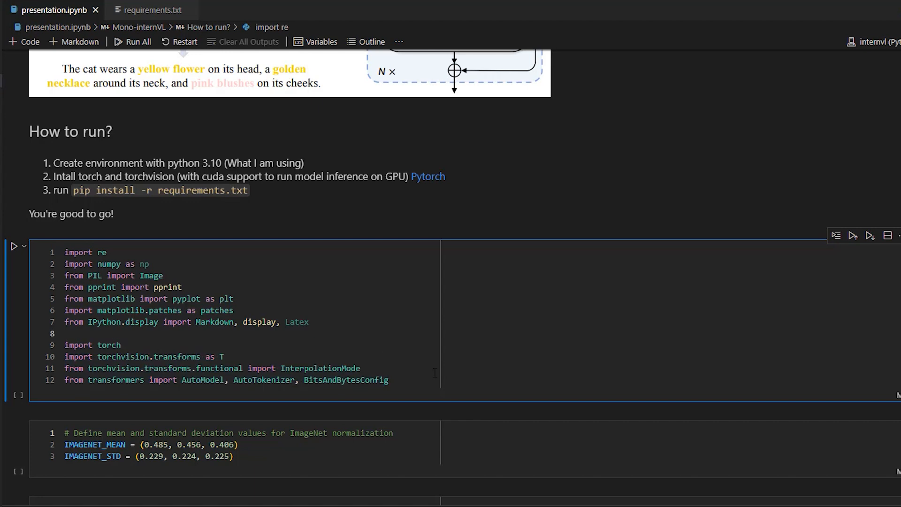
left_click(150, 10)
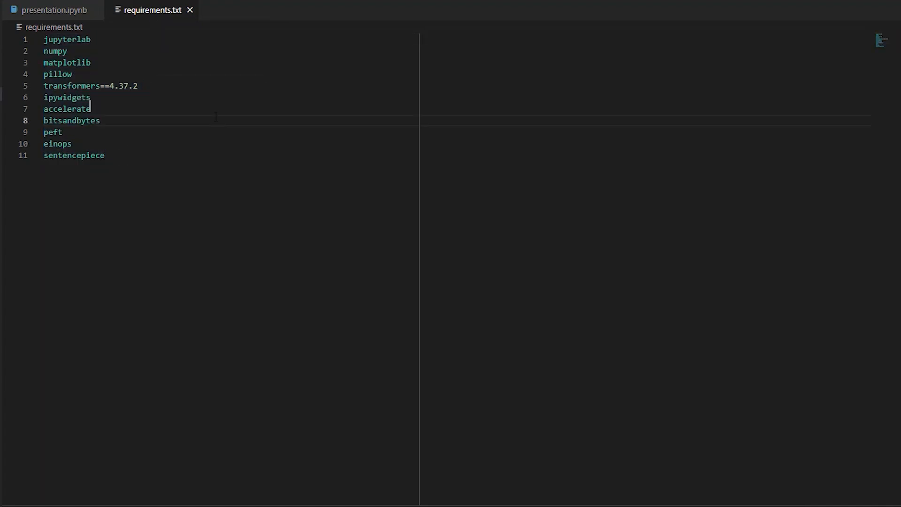
Return to presentation.ipynb and run the import and ImageNet normalization cells.
left_click(58, 11)
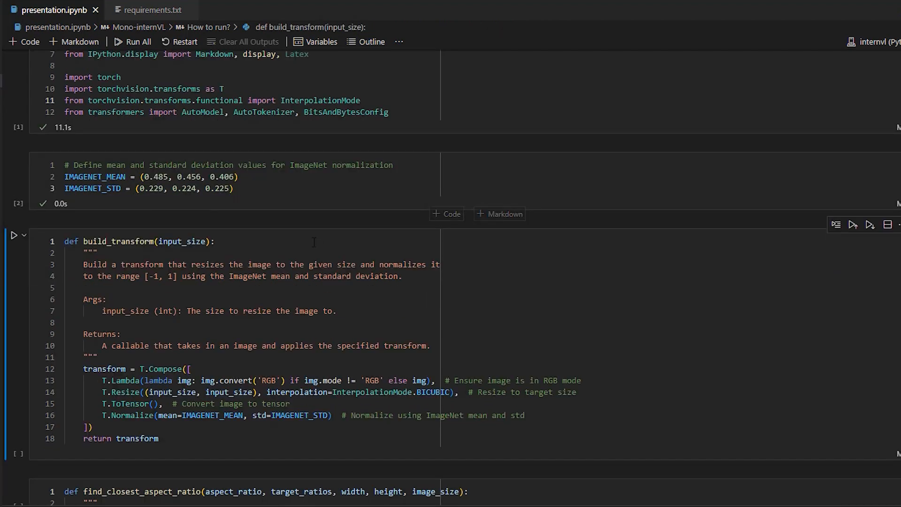
Walk through build_transform, highlighting the function name and its RGB conversion, then run it.
scroll("down", 3)
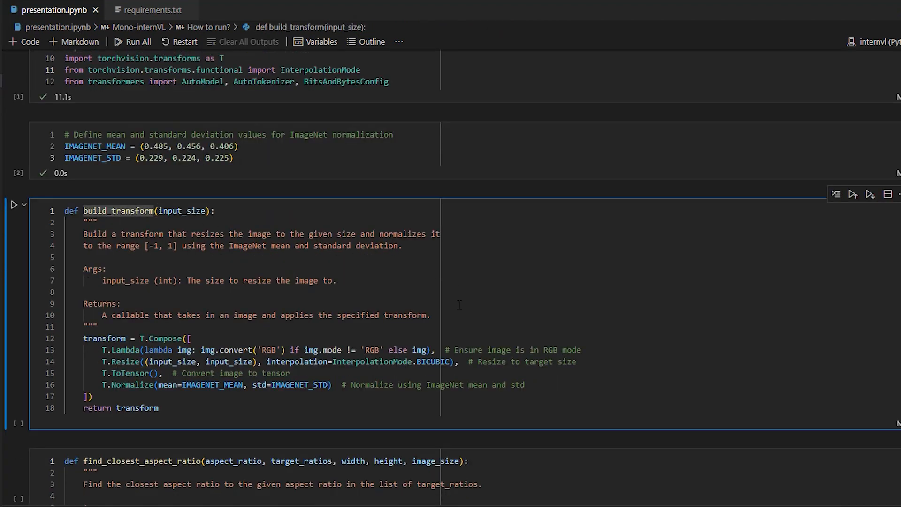
scroll("down", 3)
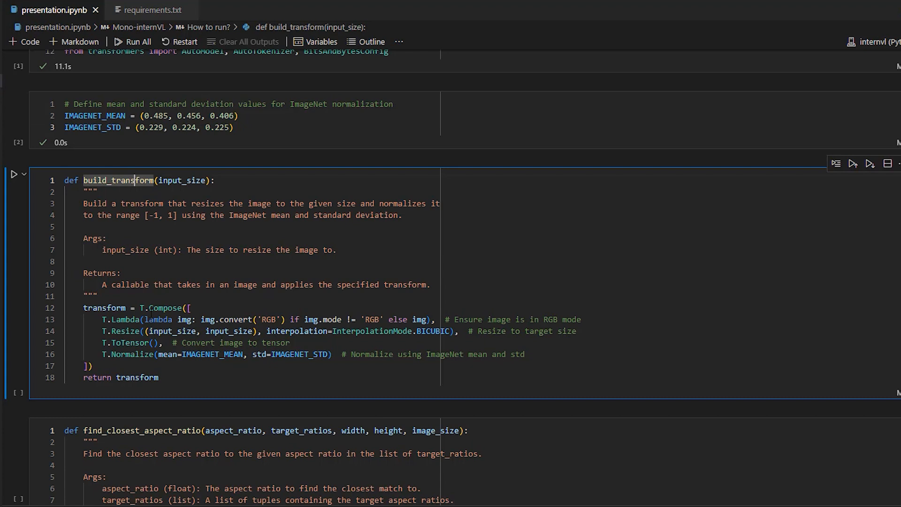
double_click(163, 307)
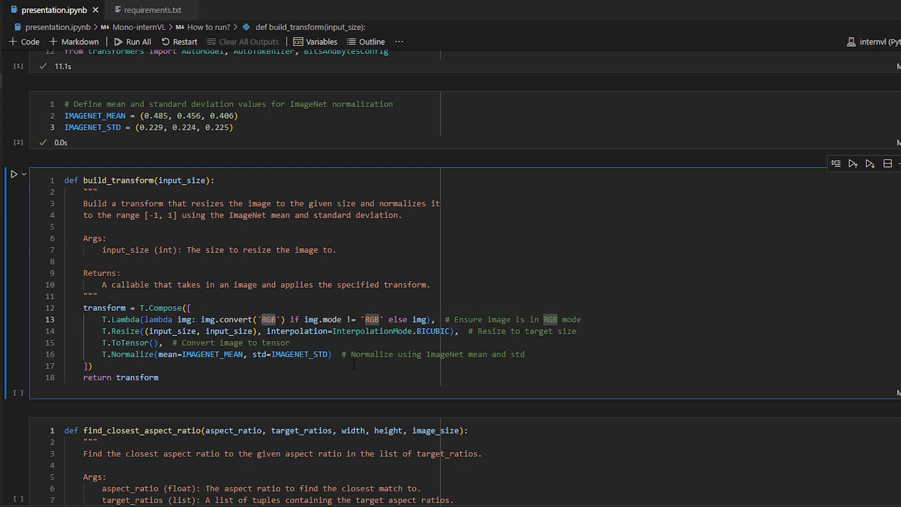
double_click(124, 331)
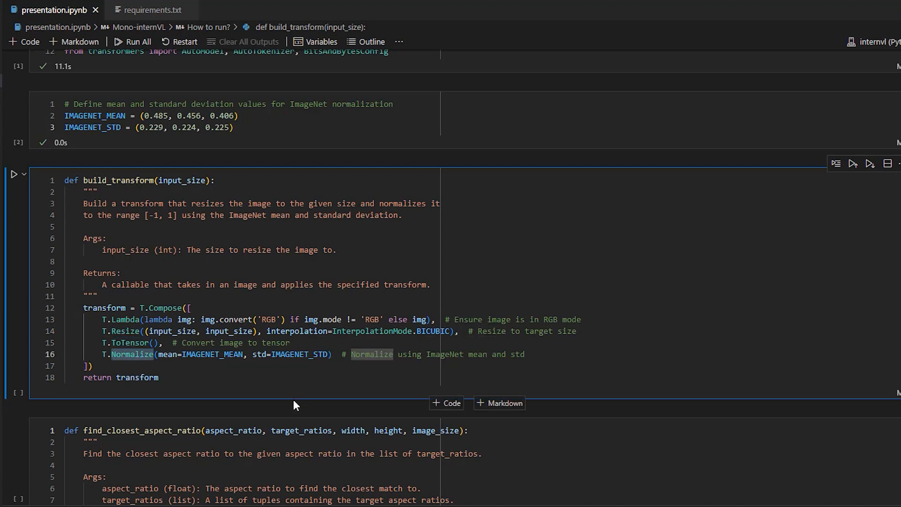
mouse_move(283, 392)
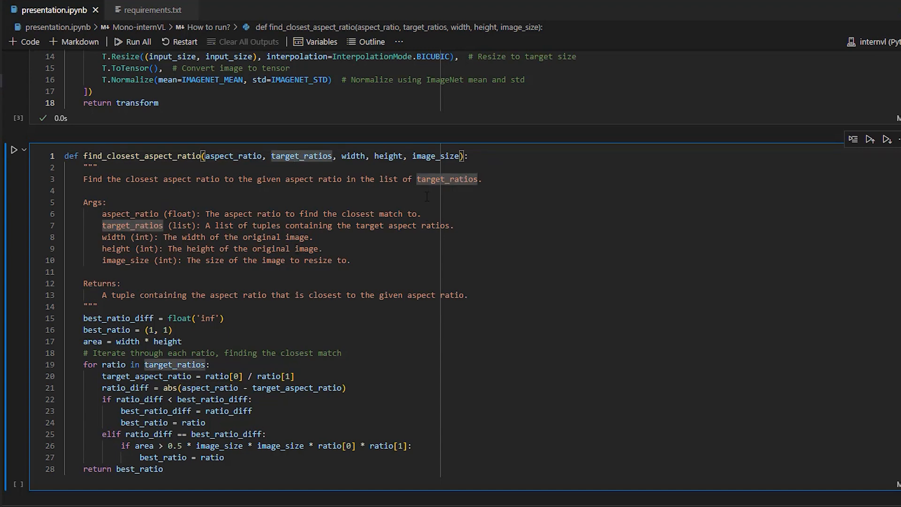
Move past find_closest_aspect_ratio to the dynamic_preprocess tiling function.
scroll("down", 3)
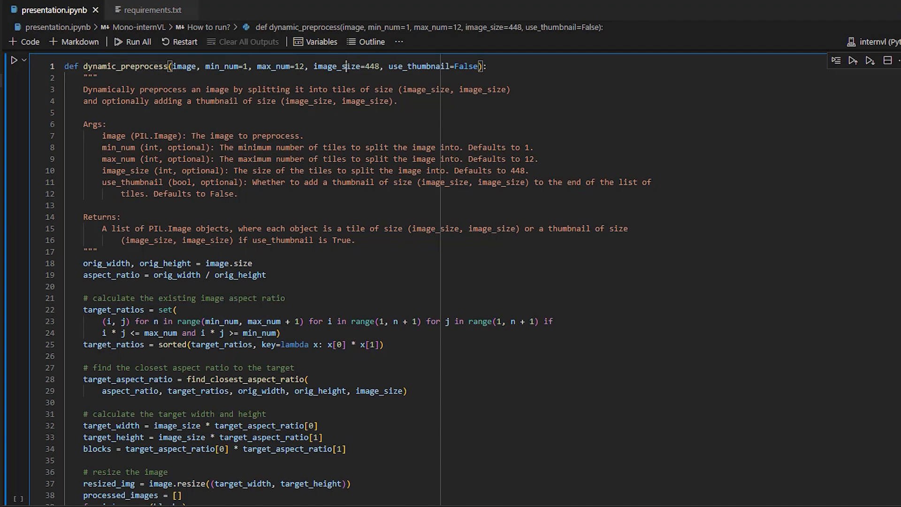
Highlight dynamic_preprocess's image_size parameter and read through to the load_image function.
double_click(333, 66)
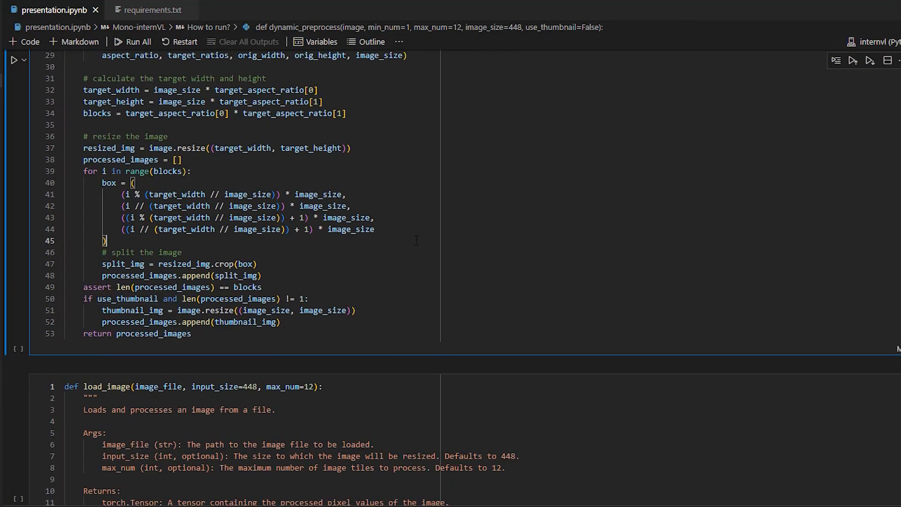
scroll("down", 3)
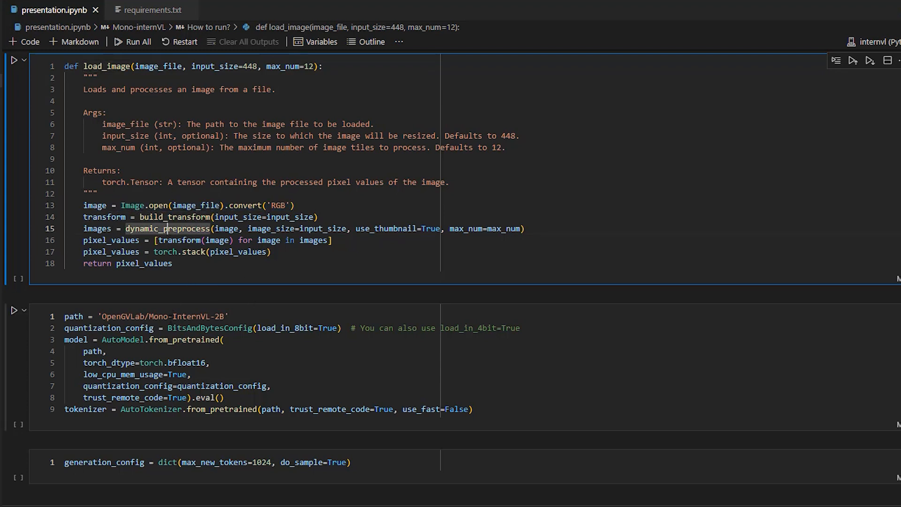
mouse_move(191, 269)
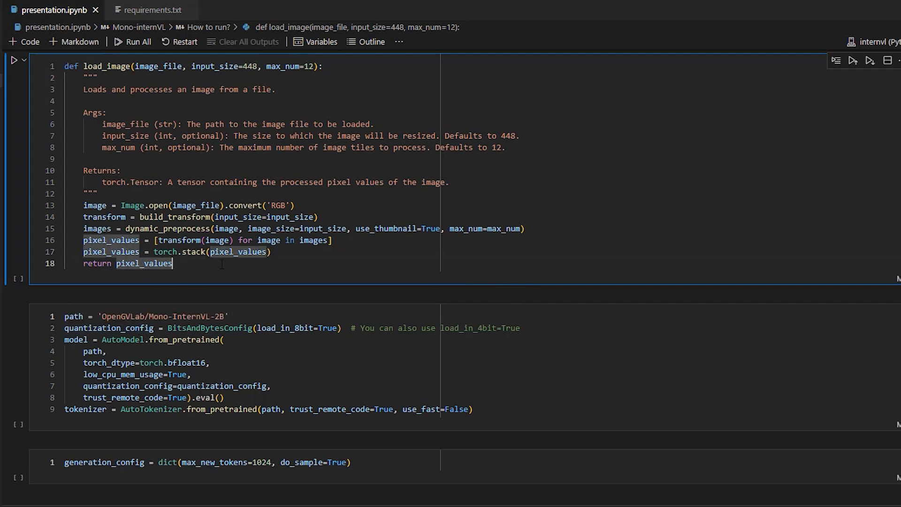
Note where load_image returns pixel_values, then reach the Mono-InternVL-2B 8-bit model-loading cell.
left_click(15, 60)
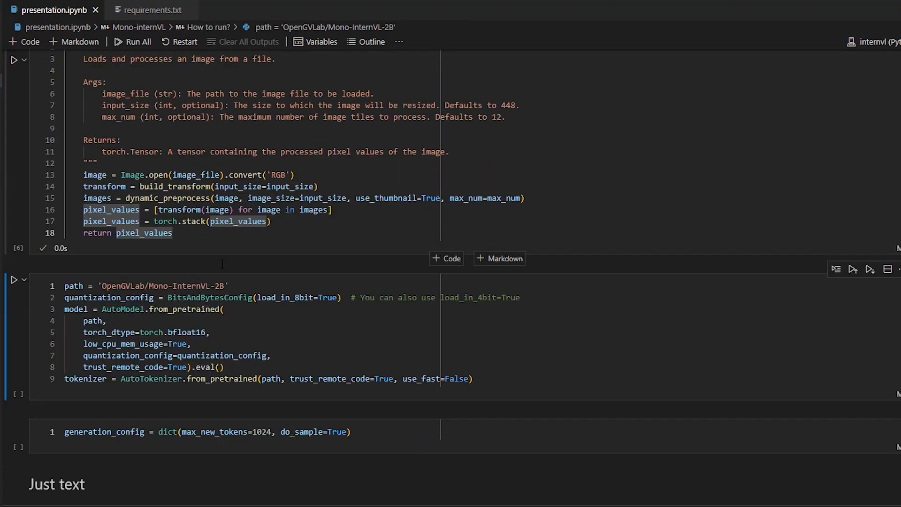
scroll("down", 3)
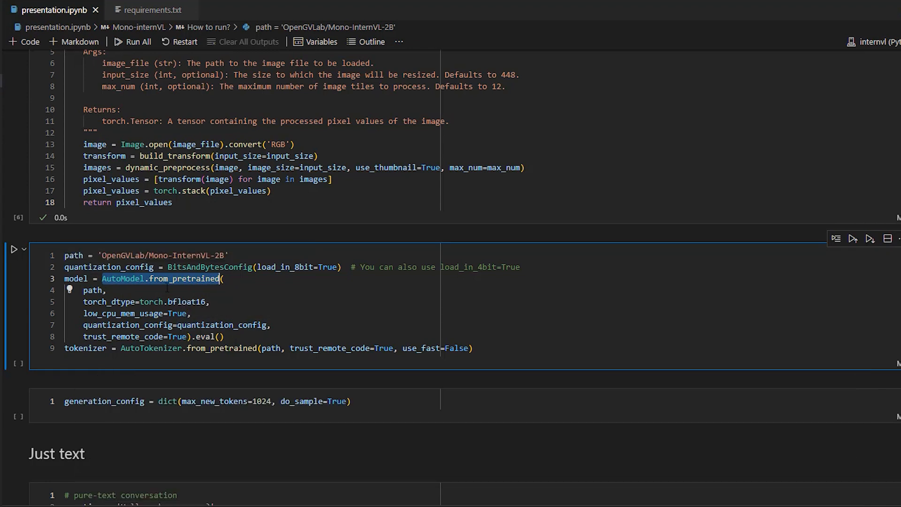
left_click(107, 290)
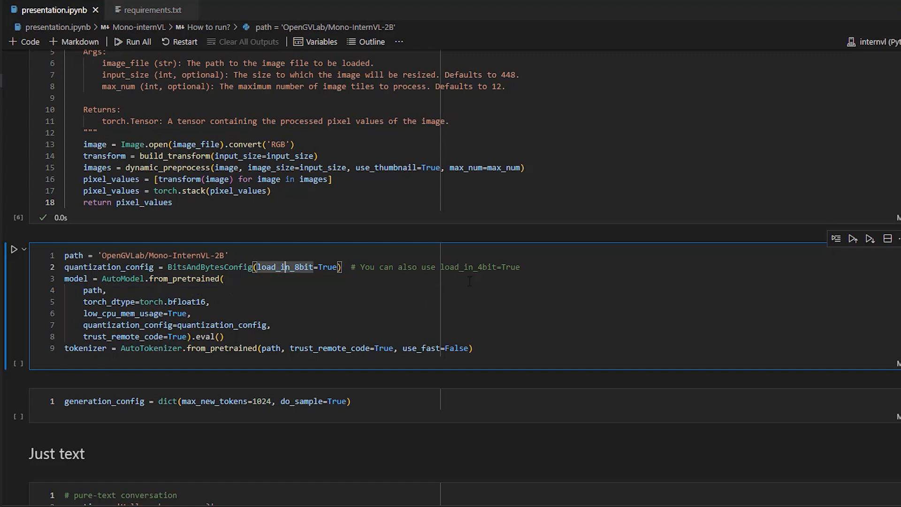
double_click(450, 266)
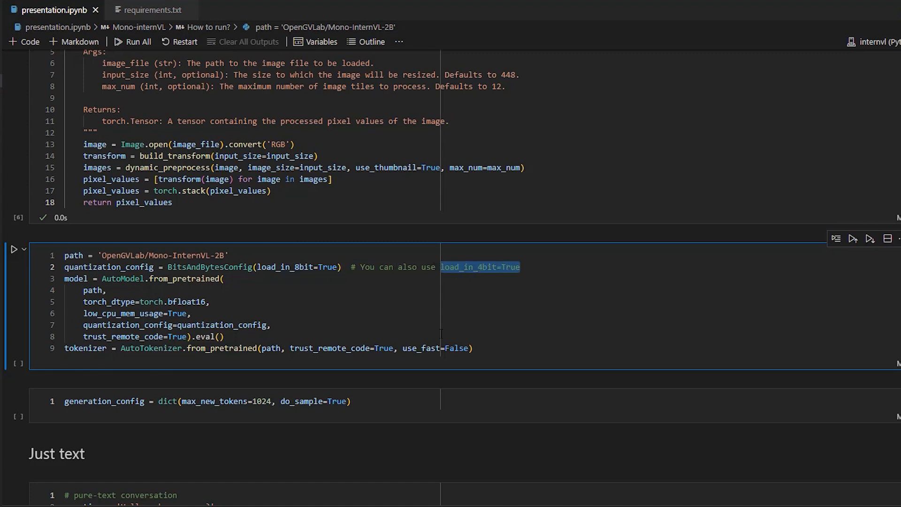
left_click(106, 290)
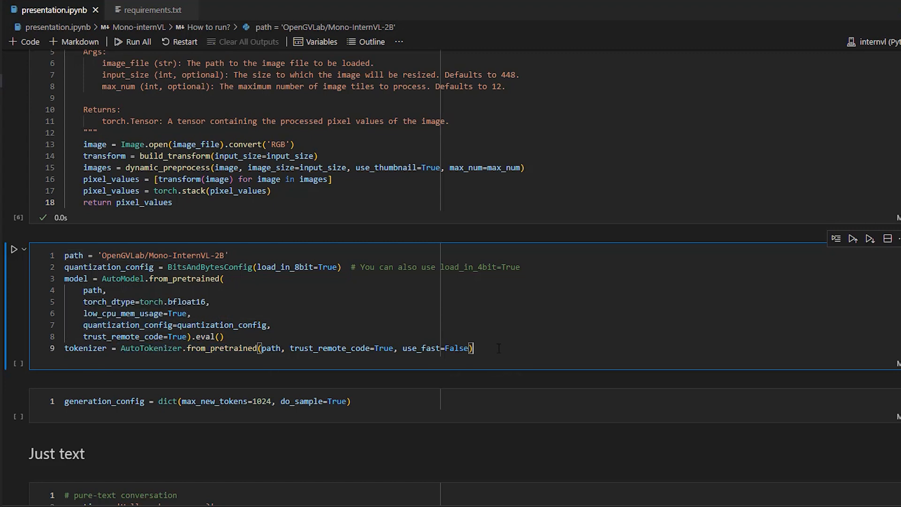
Once both checkpoint shards load, run generation_config with 1024 max new tokens and sampling enabled.
left_click(16, 249)
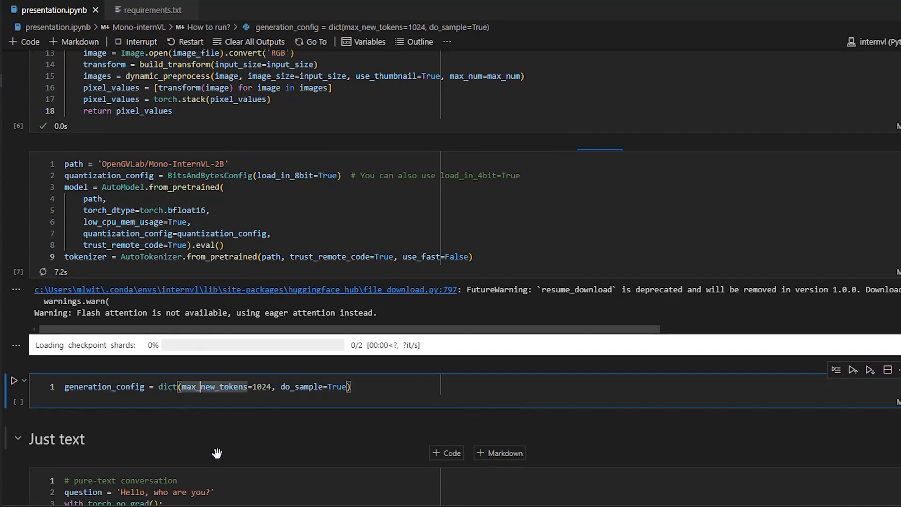
mouse_move(253, 431)
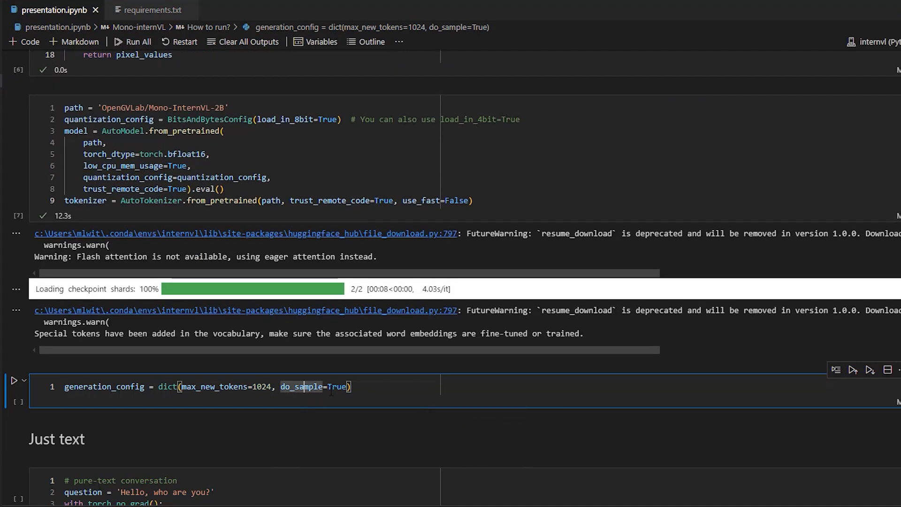
left_click(384, 385)
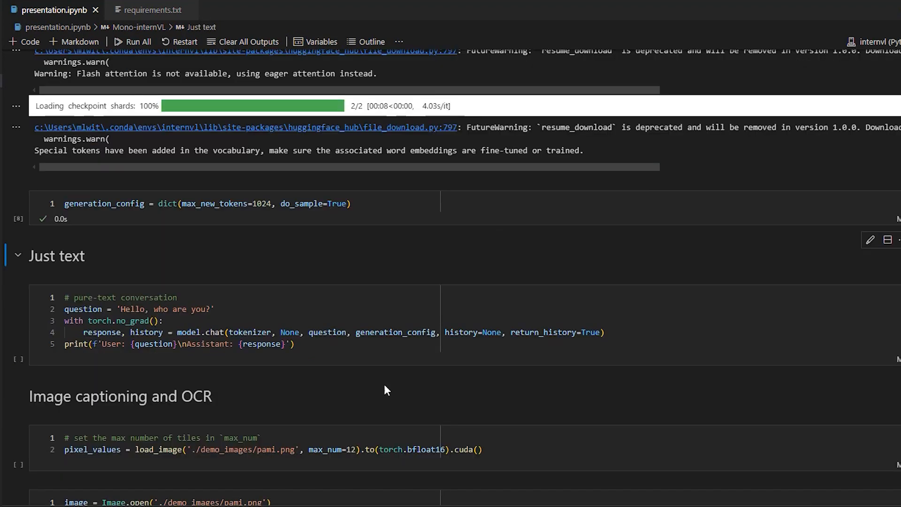
Run the 'Just text' cell asking 'Hello, who are you?' and highlight InternVL's self-introduction reply.
left_click(173, 310)
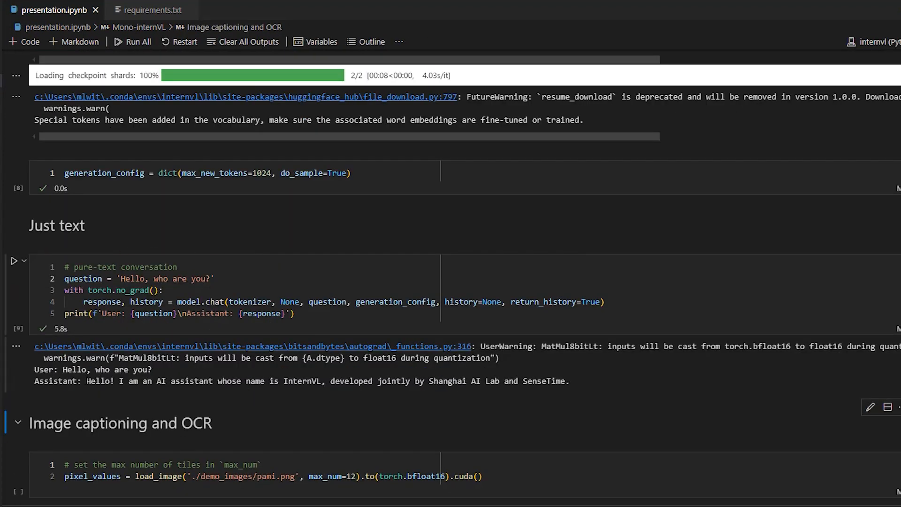
left_click_drag(86, 380, 242, 380)
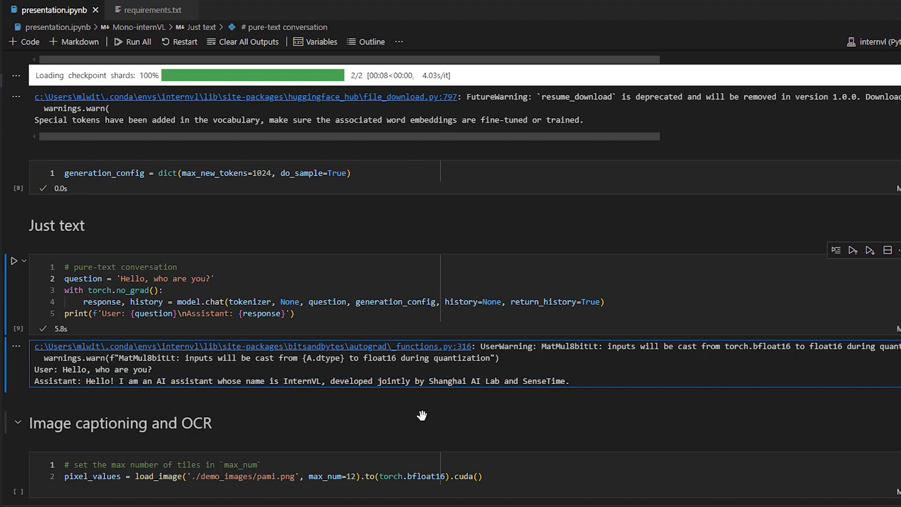
Review the displayed pami.png cat image and highlight the short caption describing a cute cartoon cat.
scroll("down", 3)
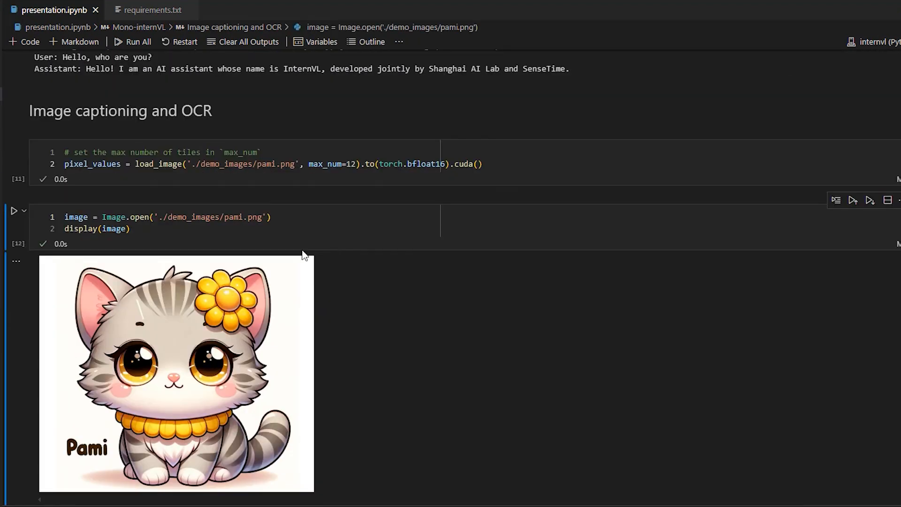
scroll("down", 3)
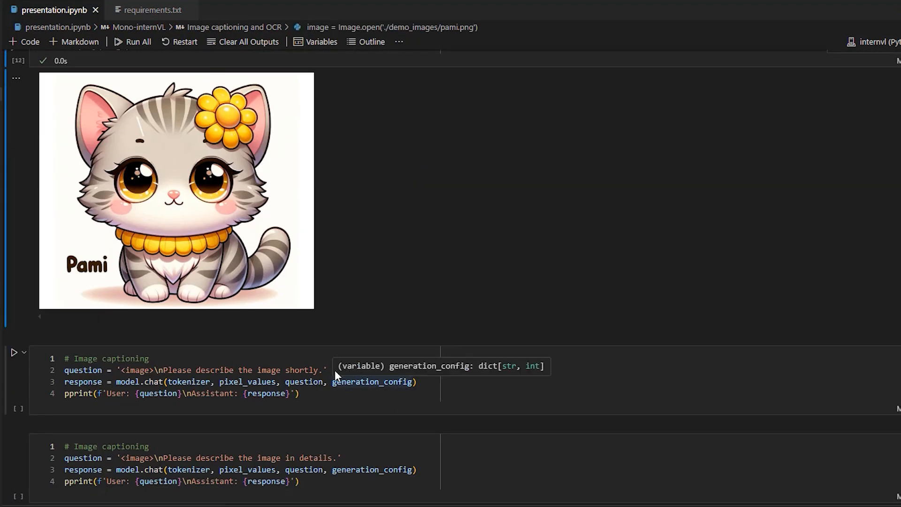
left_click_drag(162, 370, 308, 369)
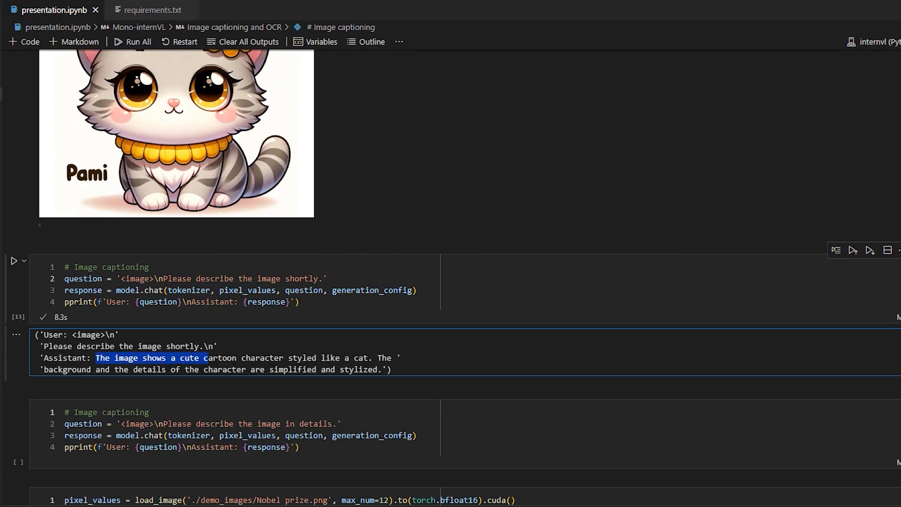
left_click_drag(96, 358, 369, 358)
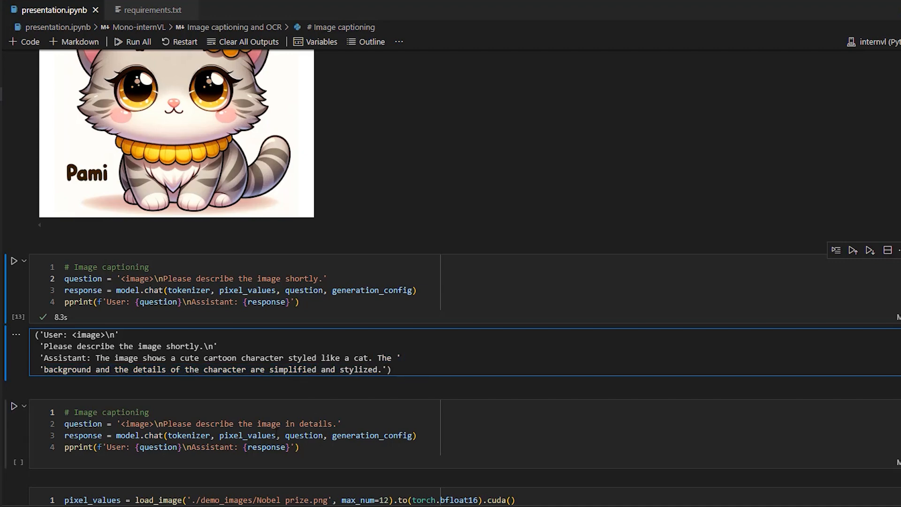
Read through the detailed Pami description, highlighting the face details and the summary list of the cat's features.
scroll("down", 3)
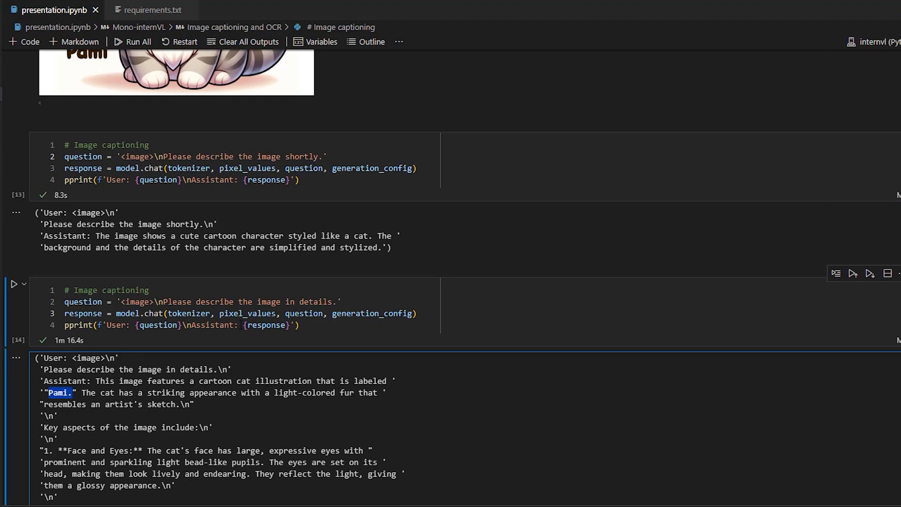
scroll("down", 3)
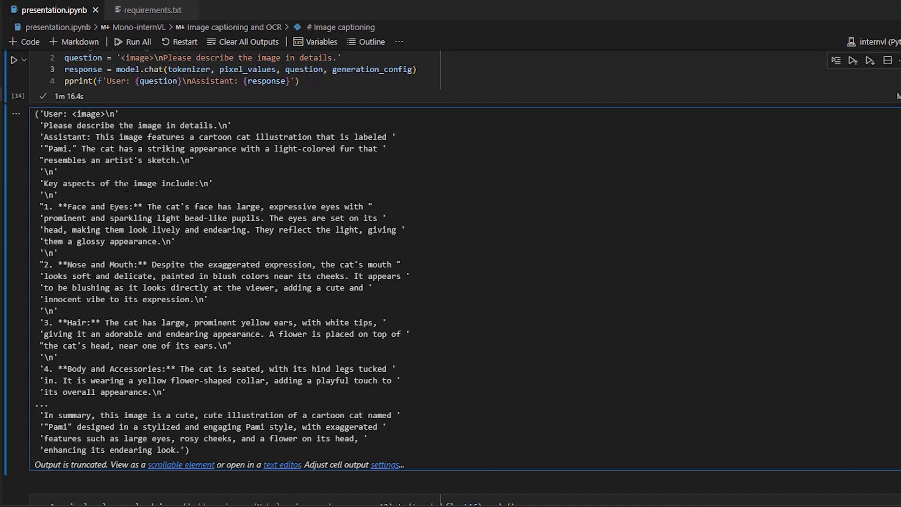
left_click_drag(147, 207, 298, 206)
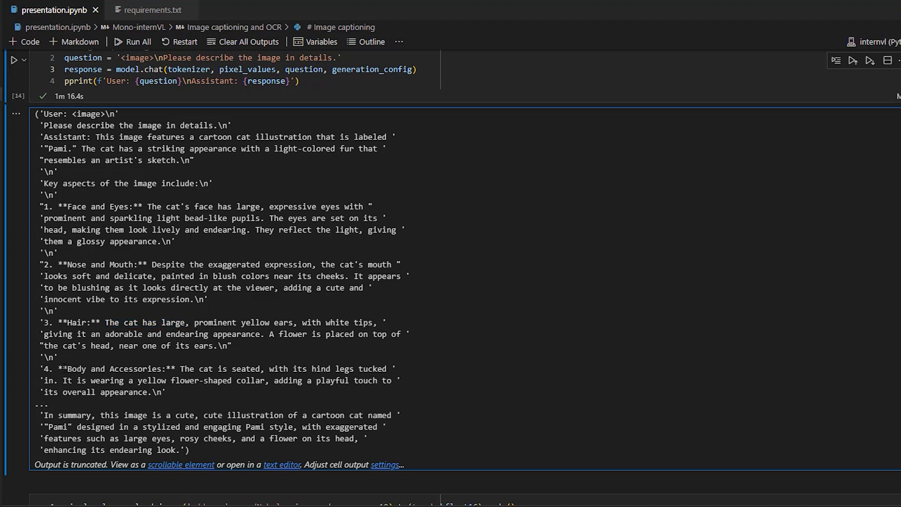
mouse_move(118, 413)
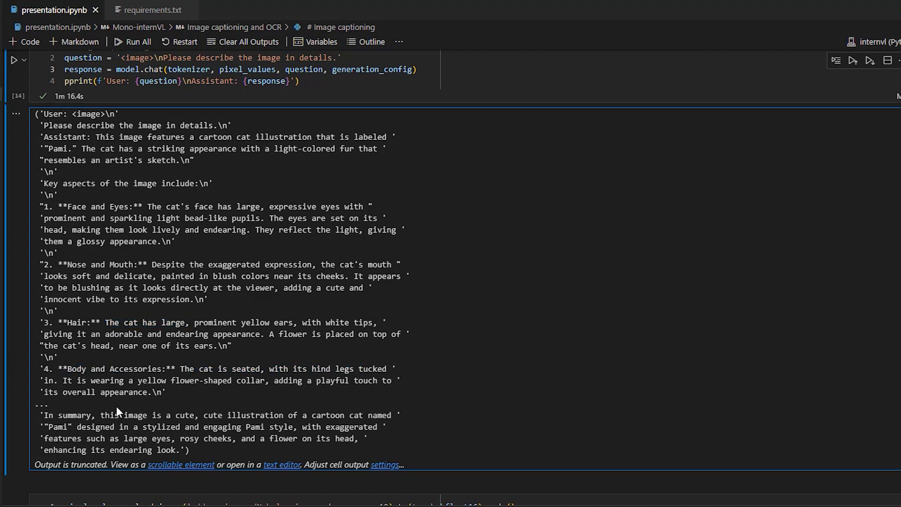
scroll("down", 3)
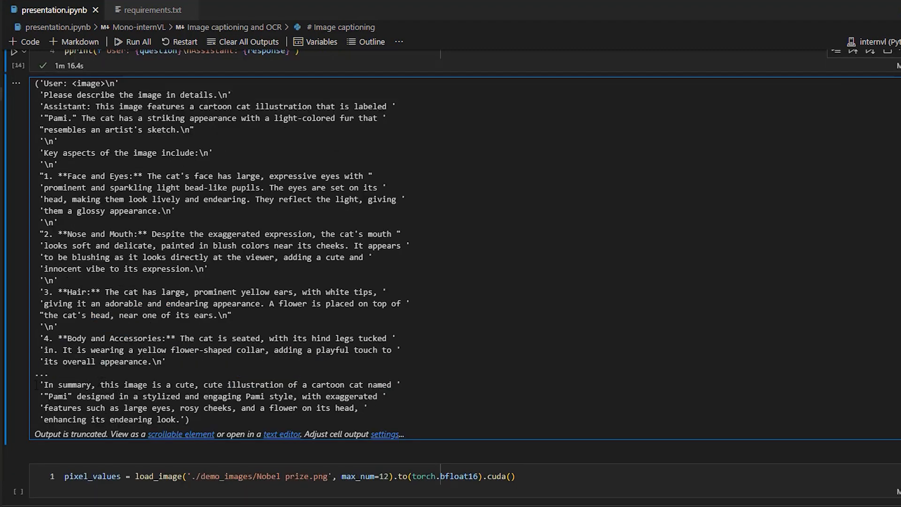
left_click_drag(44, 385, 250, 385)
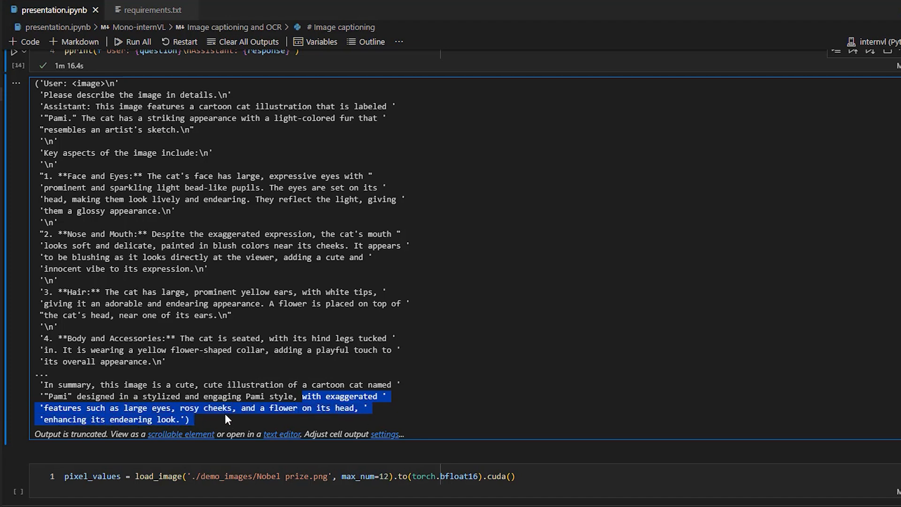
scroll("down", 3)
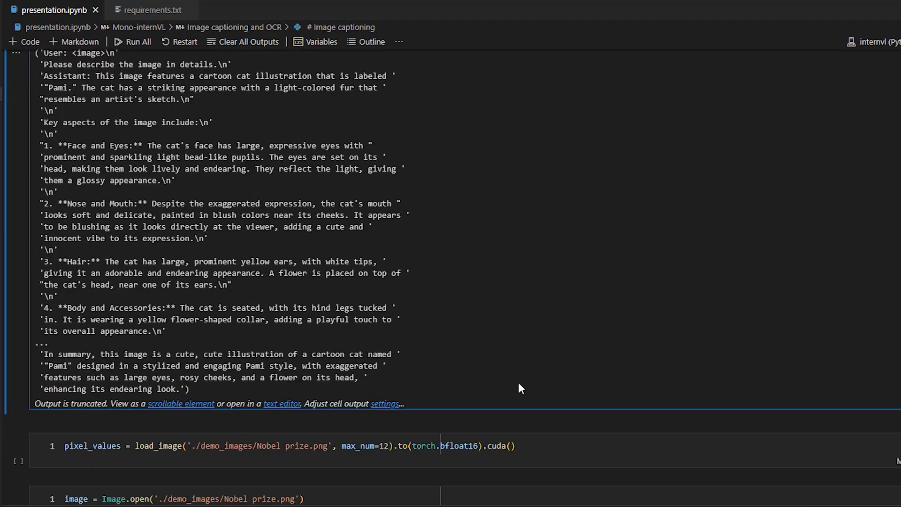
scroll("down", 3)
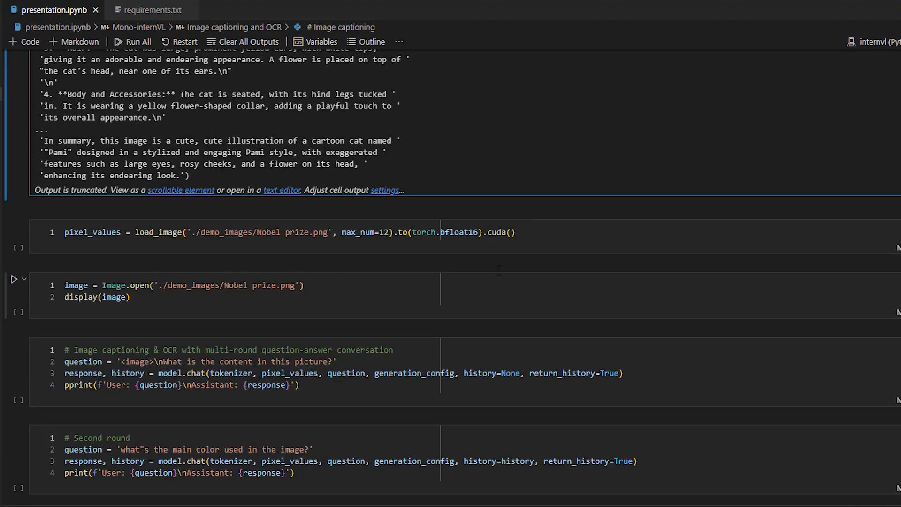
left_click(524, 232)
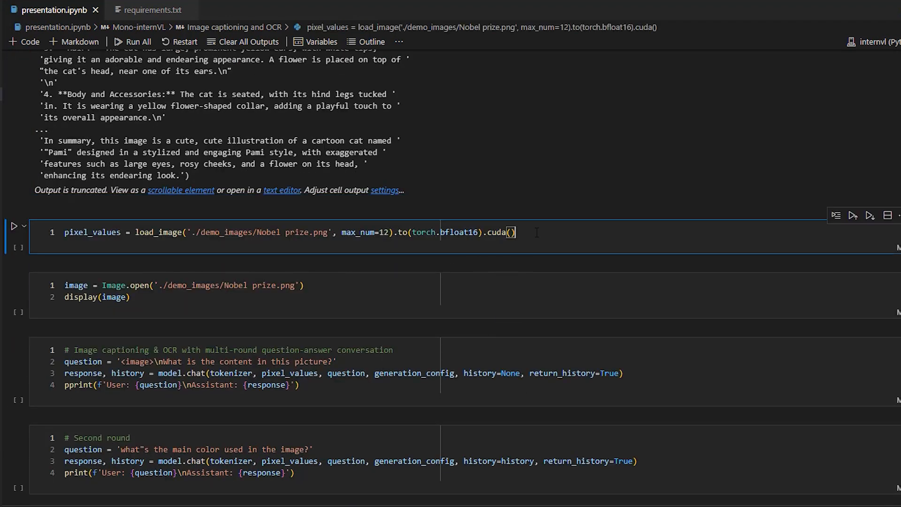
left_click(16, 226)
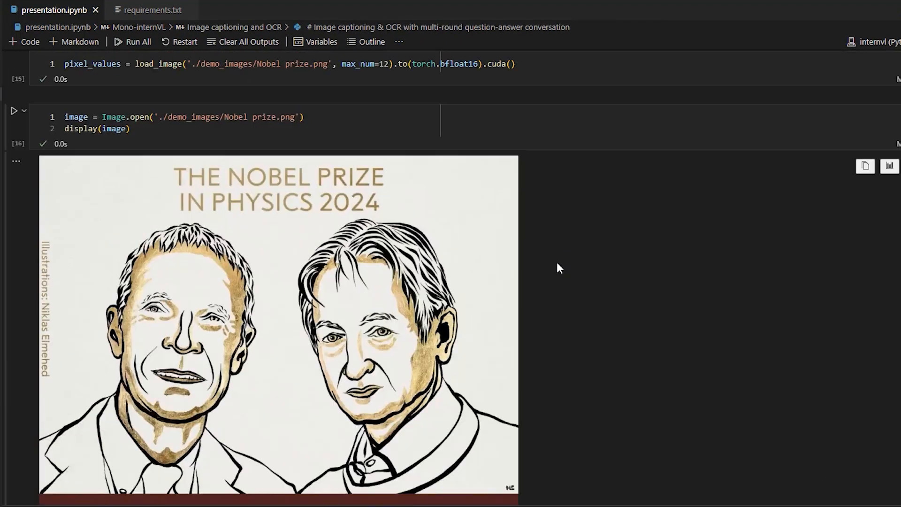
scroll("down", 3)
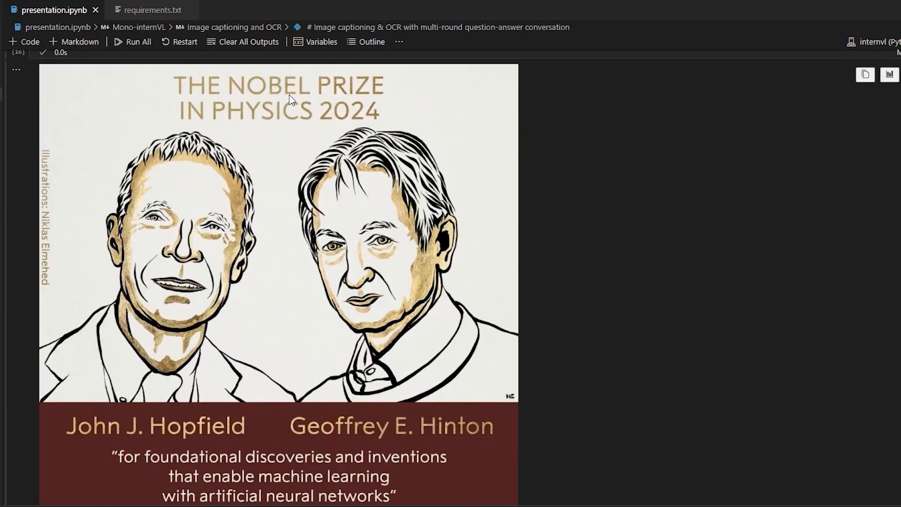
scroll("down", 3)
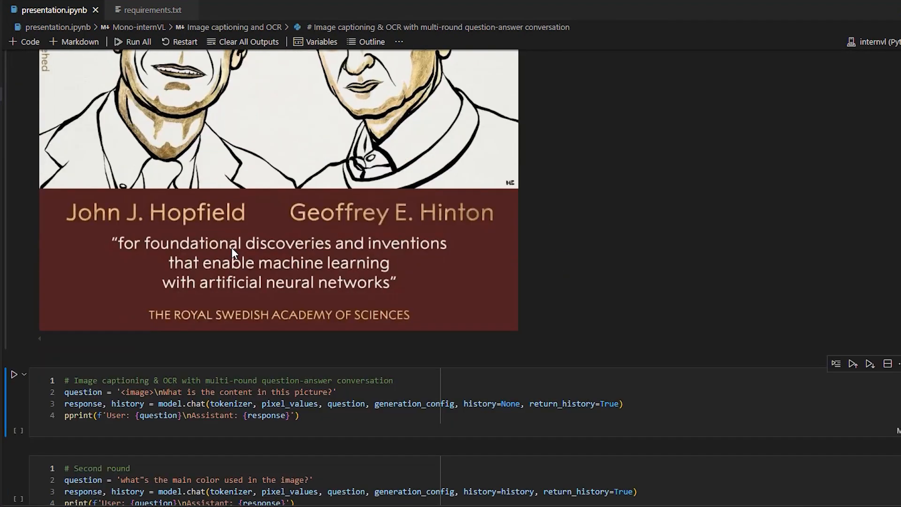
scroll("down", 3)
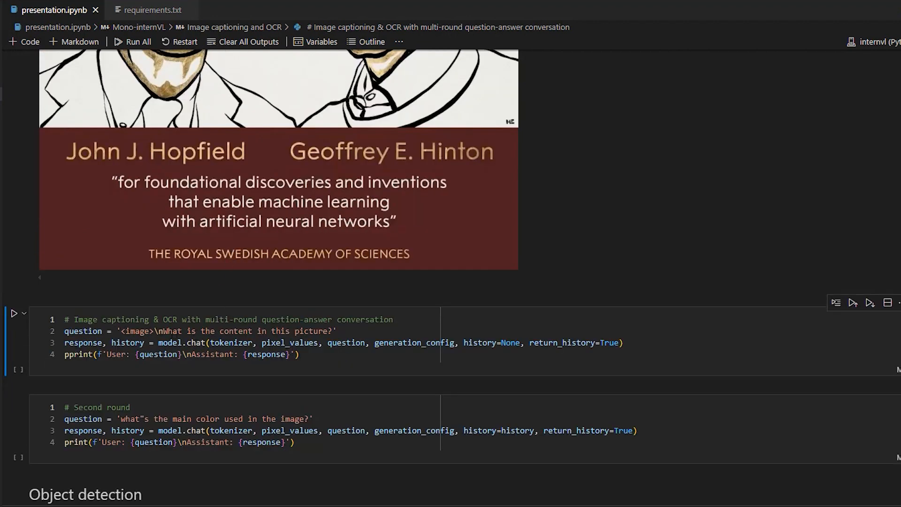
Run the first multi-round captioning question and highlight the answer describing the Nobel 2024 laureates illustration.
left_click_drag(161, 330, 328, 331)
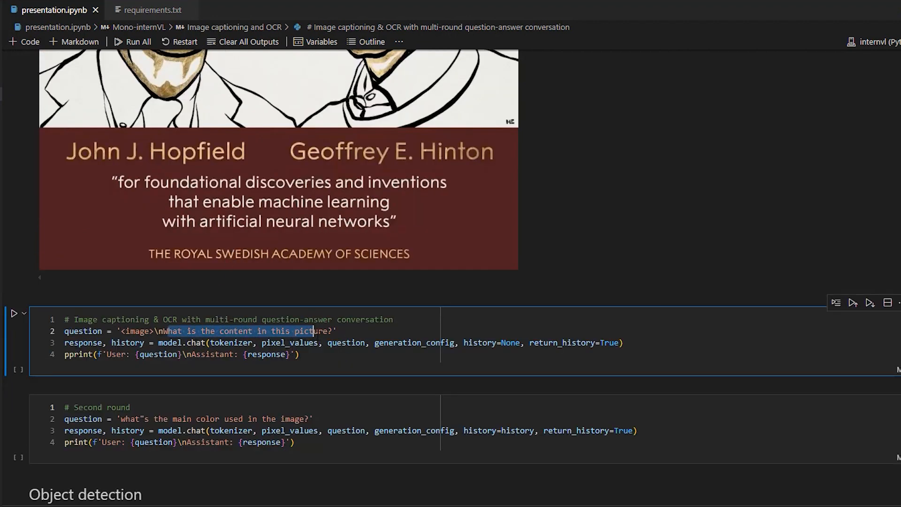
left_click(338, 330)
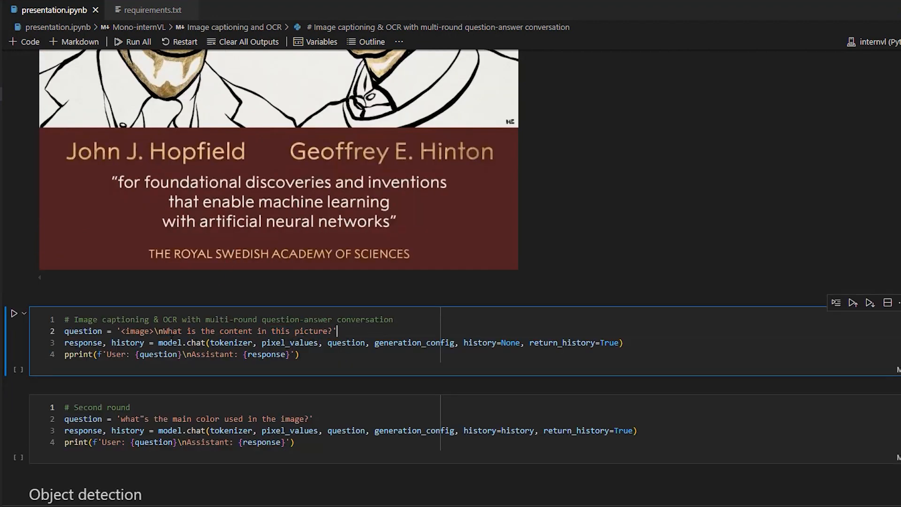
left_click(15, 313)
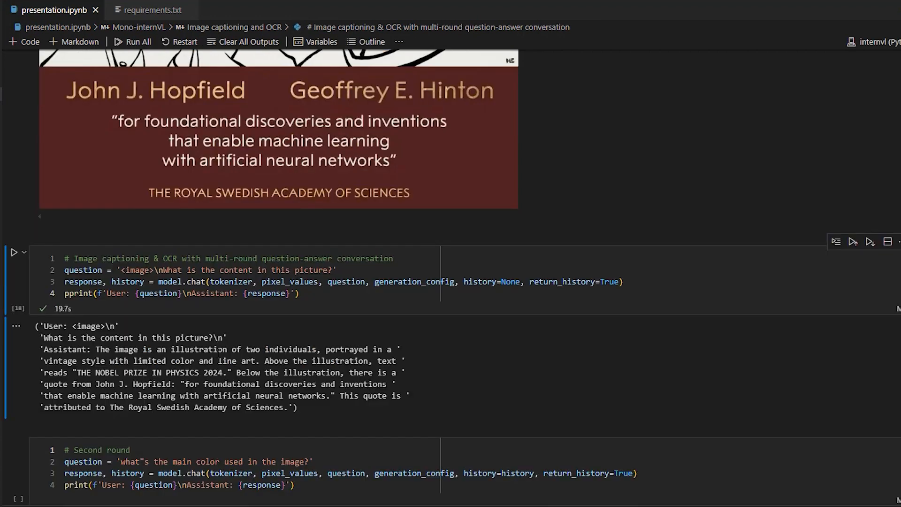
left_click_drag(95, 349, 110, 360)
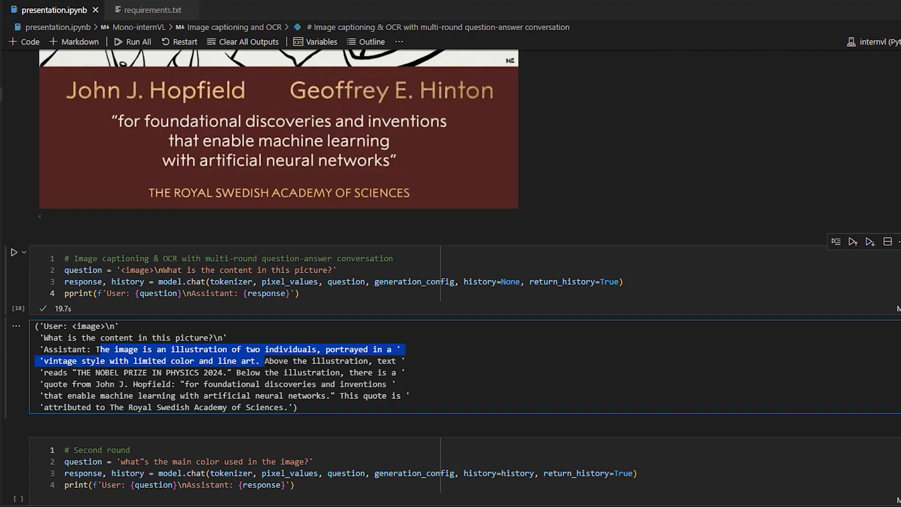
left_click_drag(265, 360, 149, 373)
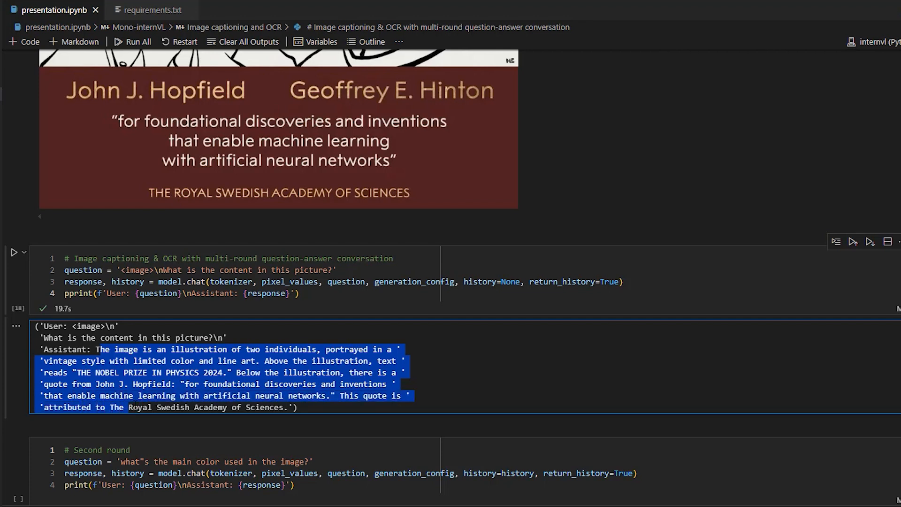
mouse_move(310, 414)
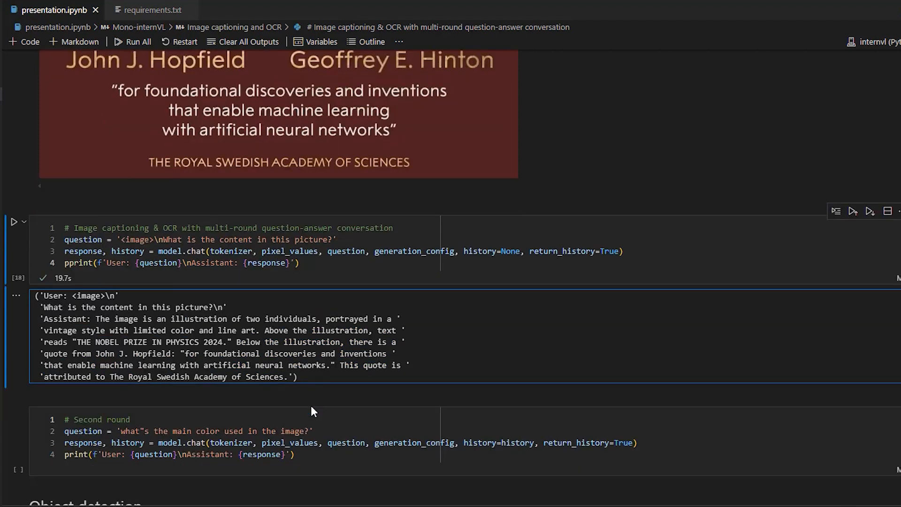
Run the second-round main-color question and highlight the monochromatic tan-and-beige answer.
scroll("down", 3)
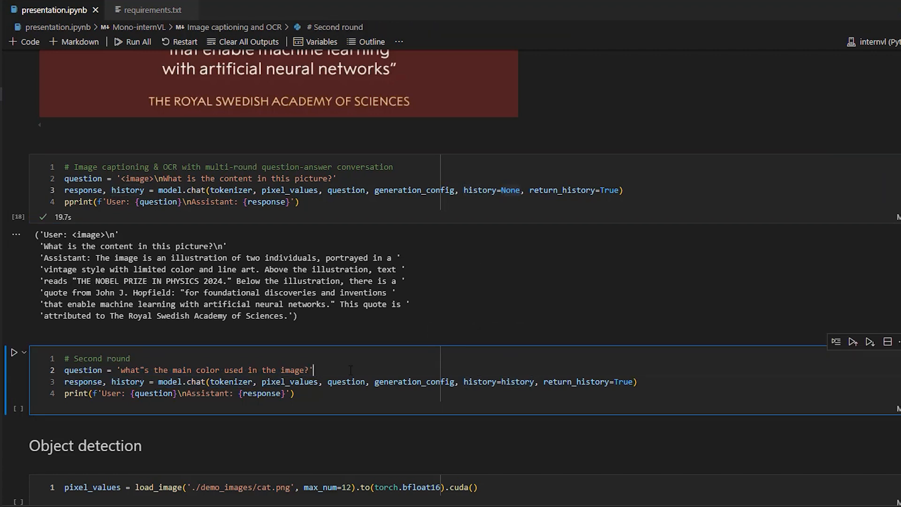
left_click(15, 353)
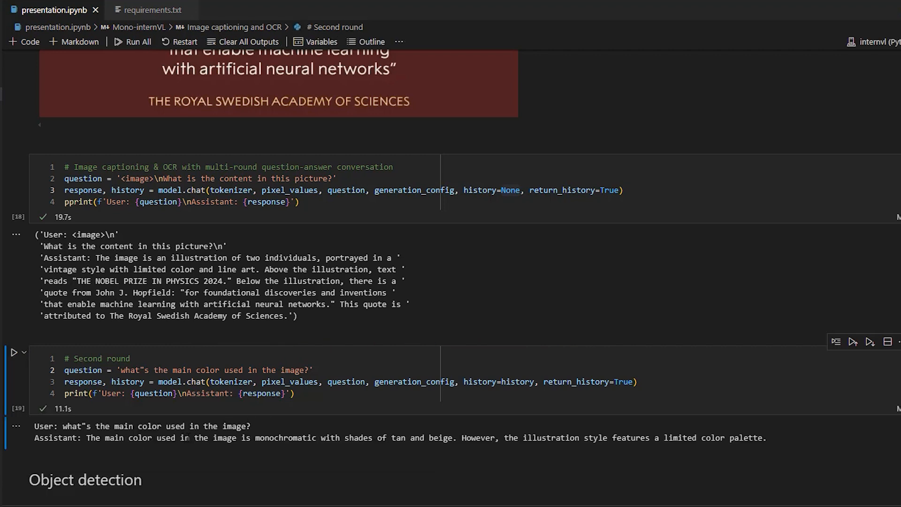
left_click_drag(190, 438, 365, 437)
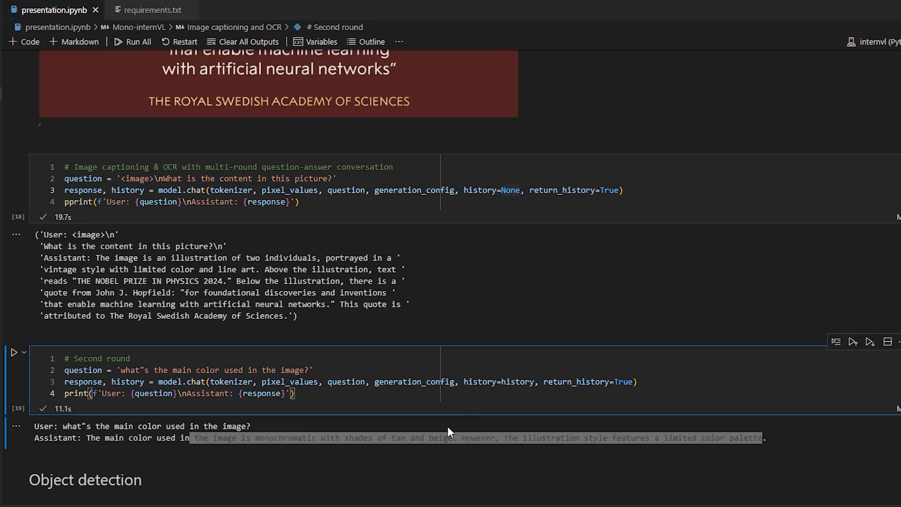
scroll("down", 3)
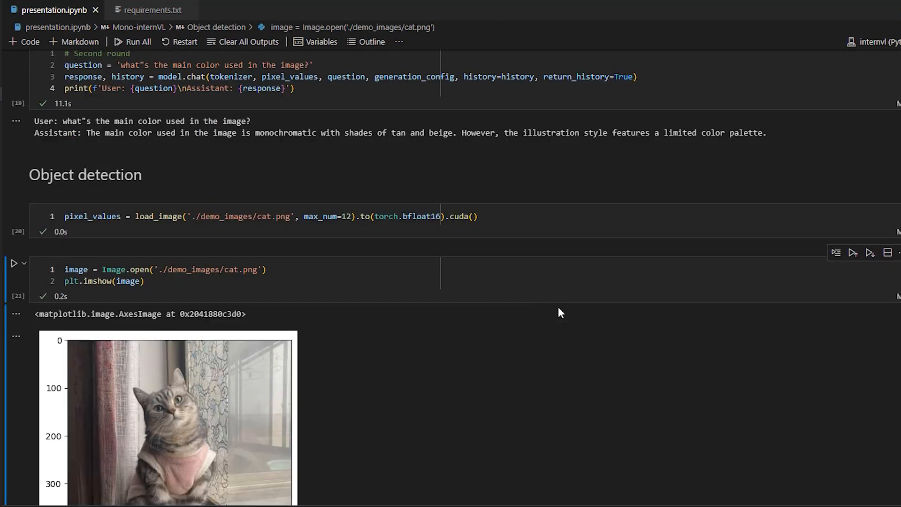
Run the Detect <ref>cat</ref> prompt on the cat photo and highlight the returned bounding box 220, 129, 706, 940.
scroll("down", 3)
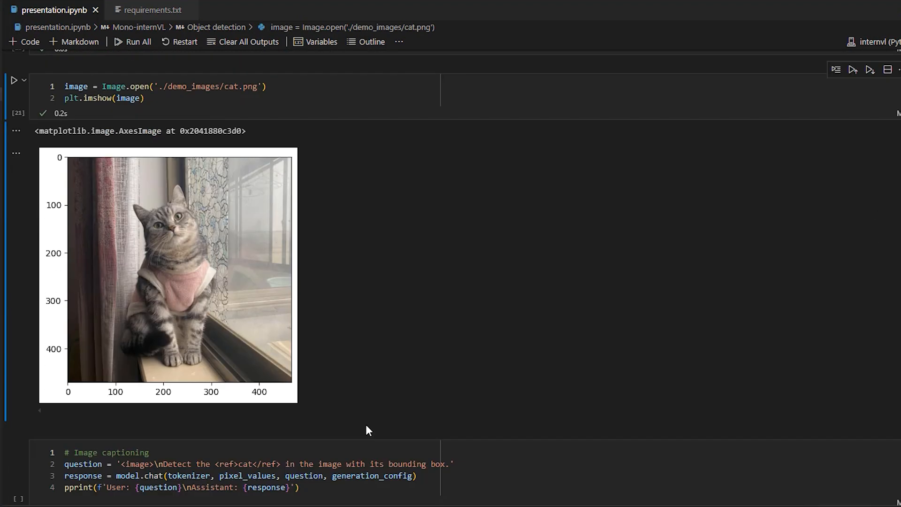
scroll("down", 3)
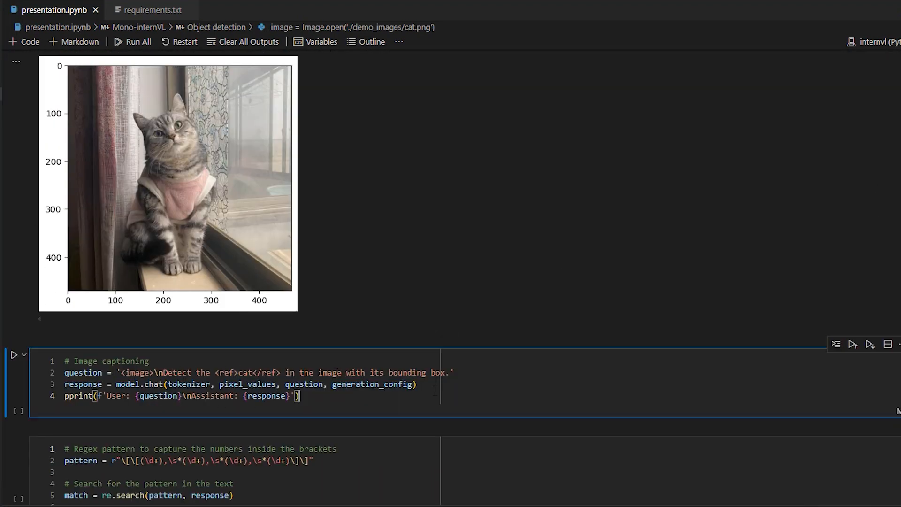
left_click(14, 368)
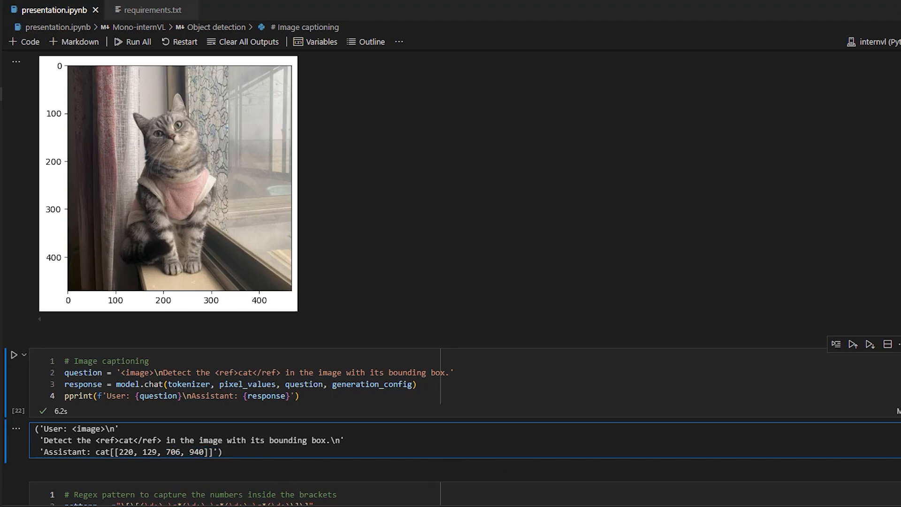
left_click_drag(116, 451, 159, 452)
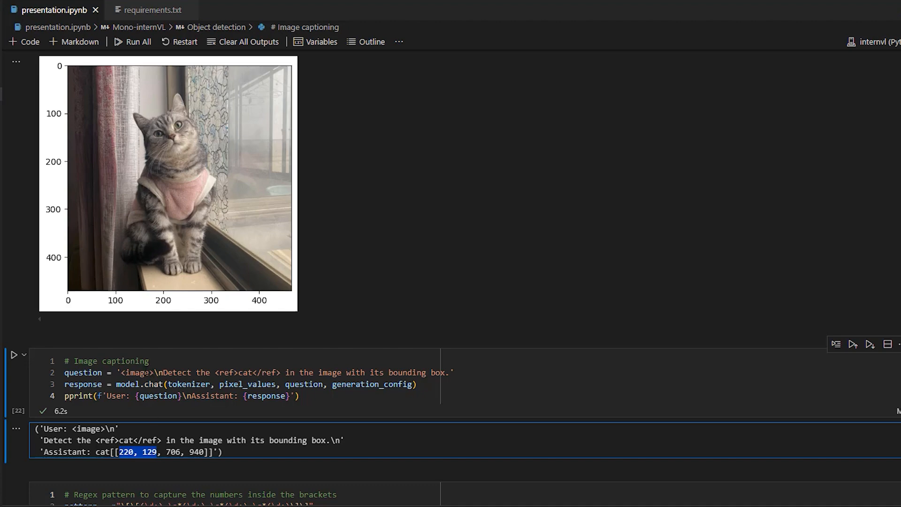
scroll("down", 3)
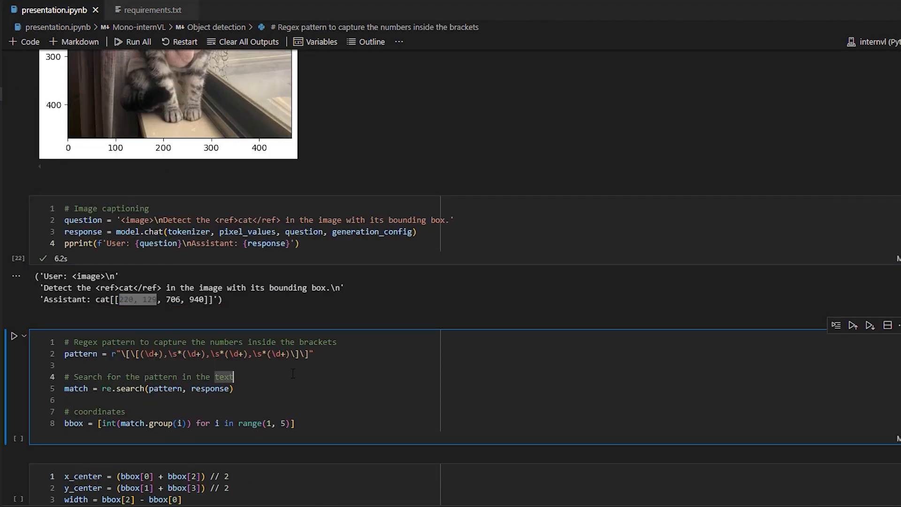
left_click(16, 335)
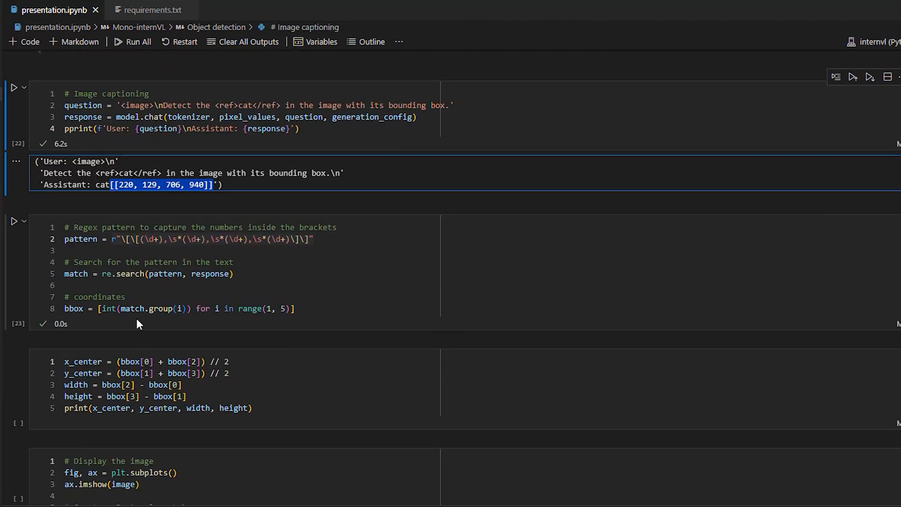
scroll("down", 3)
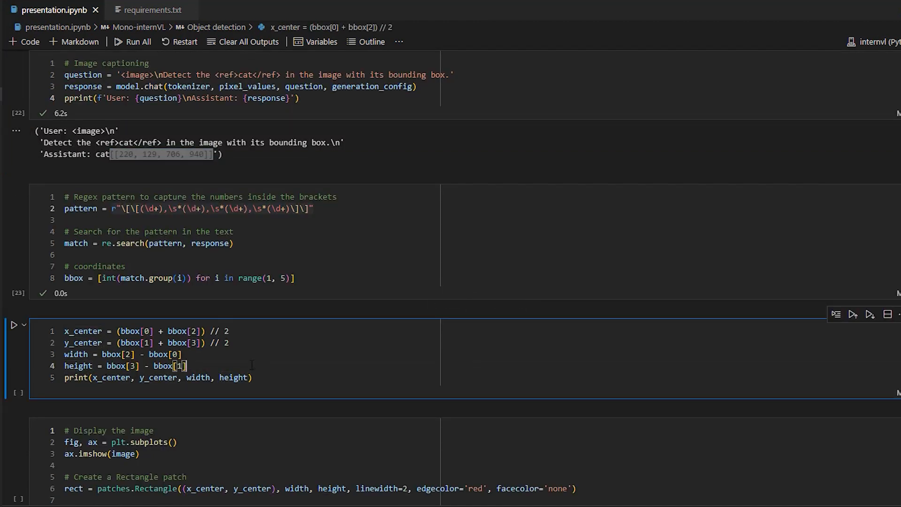
left_click(15, 325)
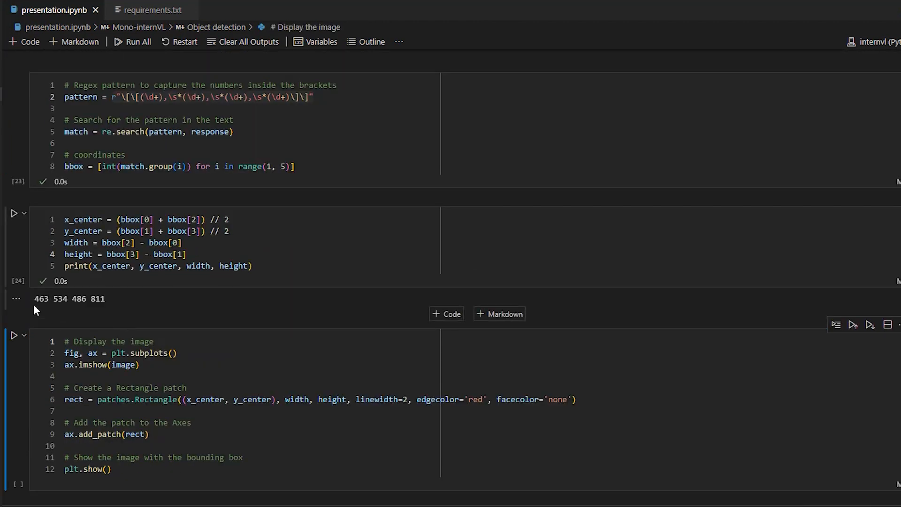
scroll("down", 3)
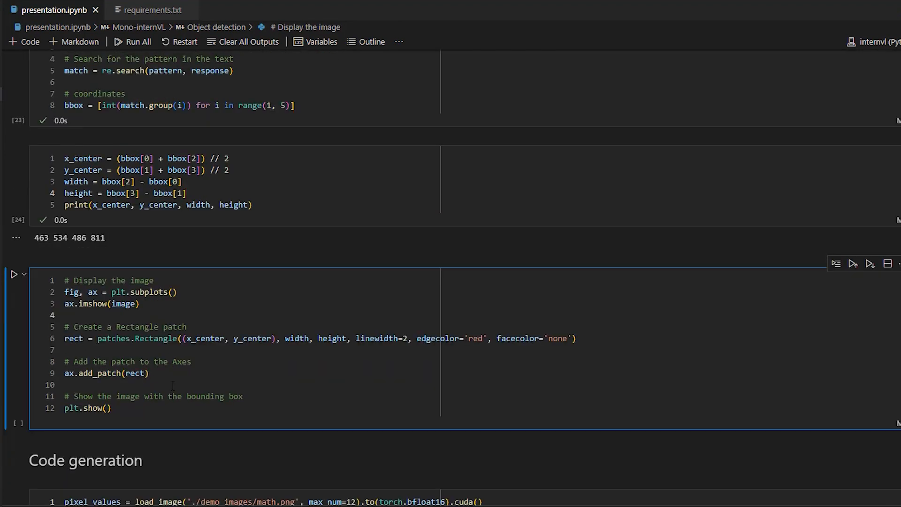
left_click(15, 272)
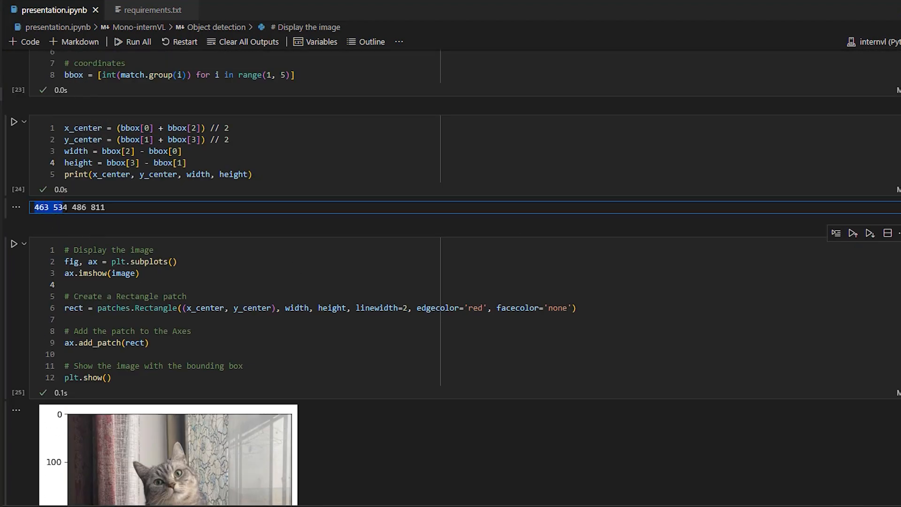
scroll("down", 3)
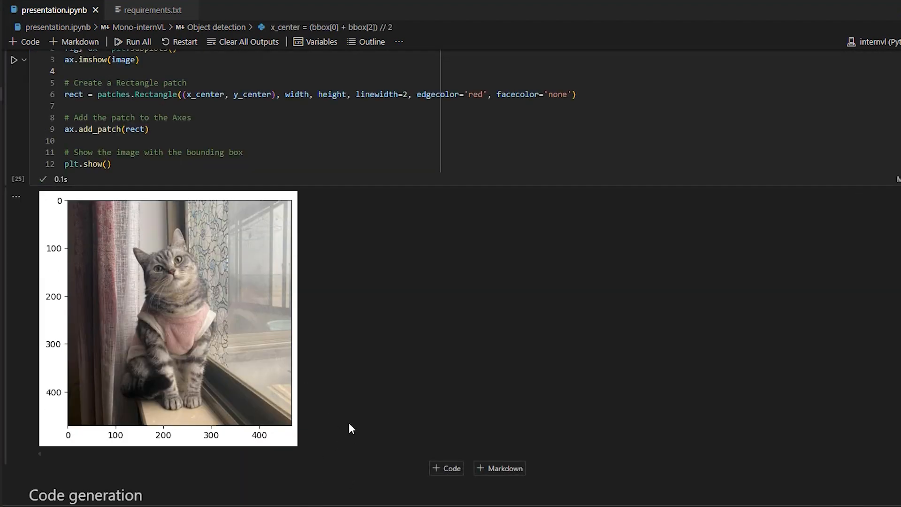
mouse_move(291, 342)
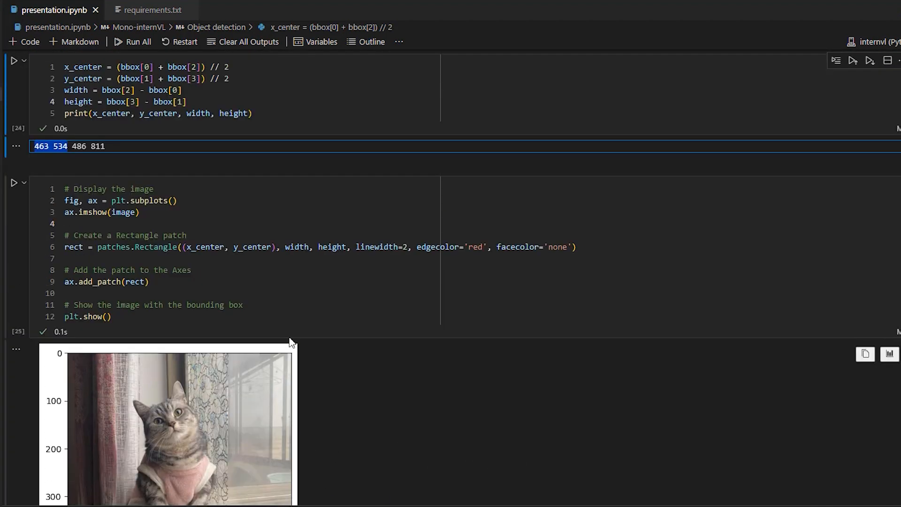
scroll("down", 3)
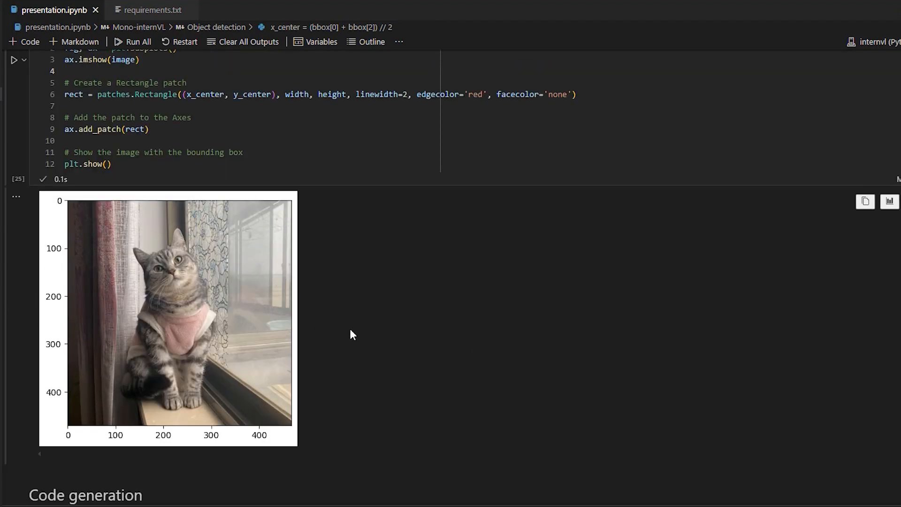
scroll("down", 3)
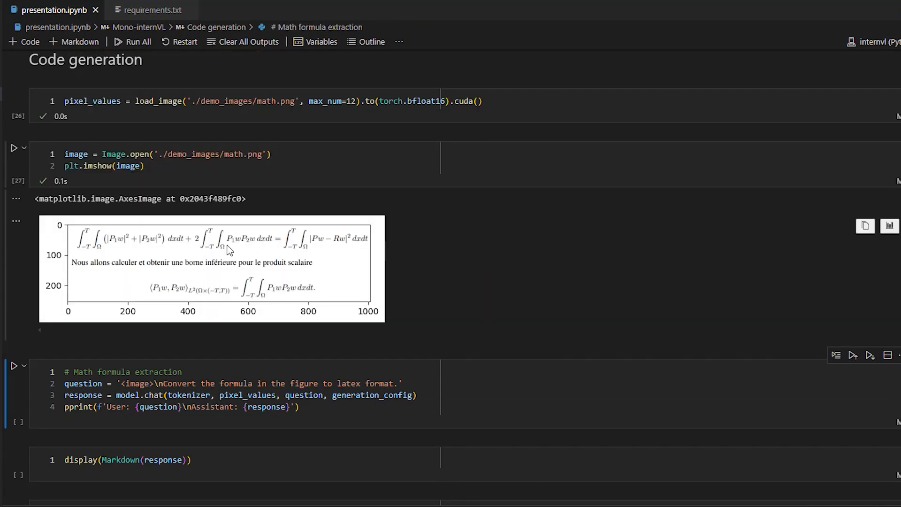
mouse_move(886, 226)
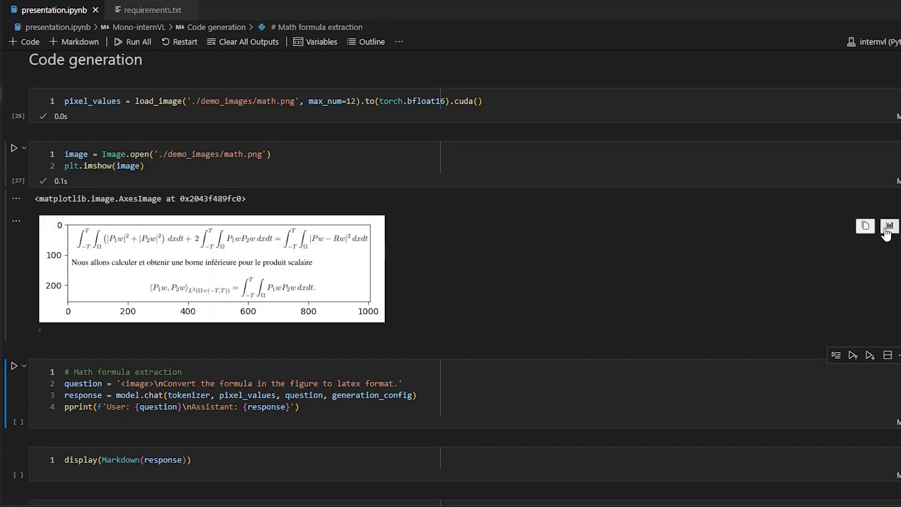
View the math formula image in the Plots viewer and scroll through its LaTeX extraction output.
left_click(885, 225)
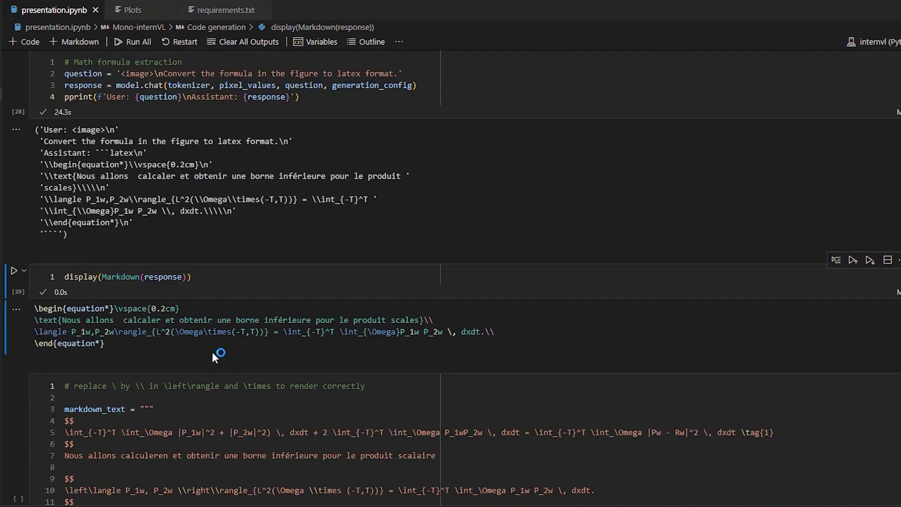
scroll("down", 3)
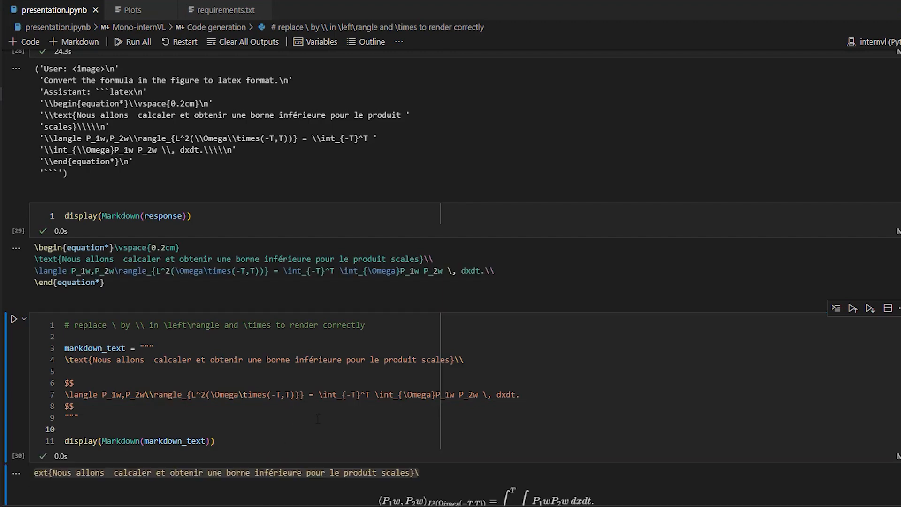
scroll("down", 3)
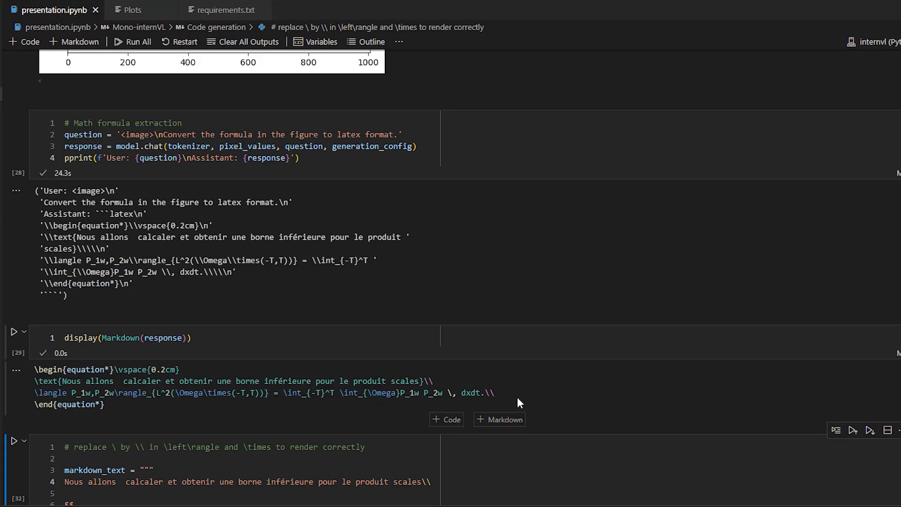
Re-execute the Math formula extraction cell and scroll through the fuller LaTeX response and rendered integral.
left_click(304, 157)
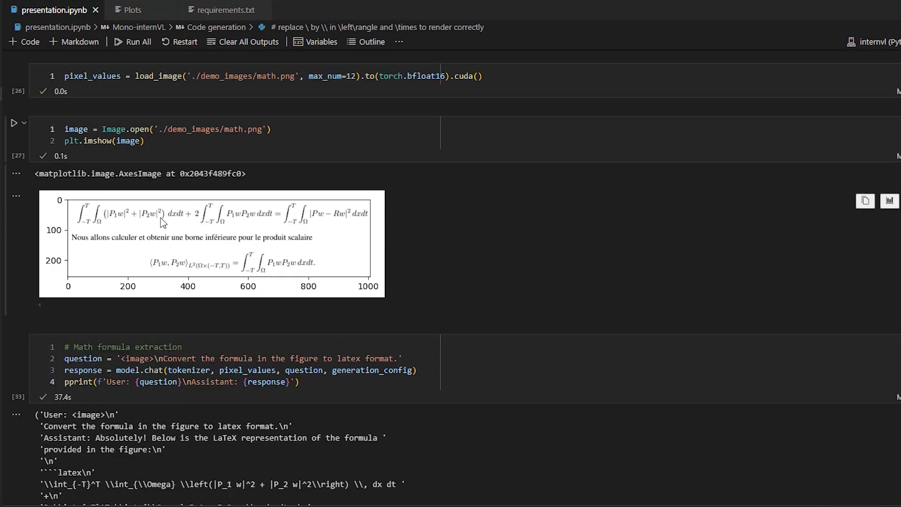
scroll("down", 3)
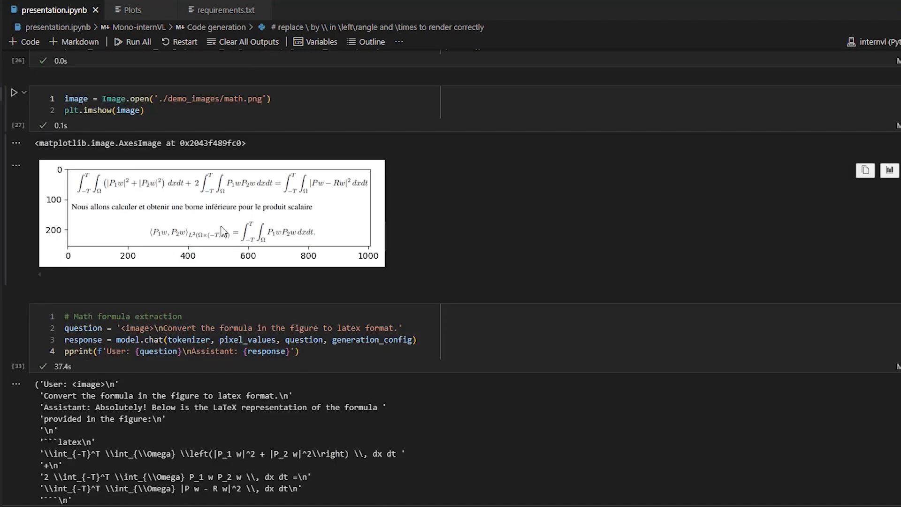
mouse_move(263, 254)
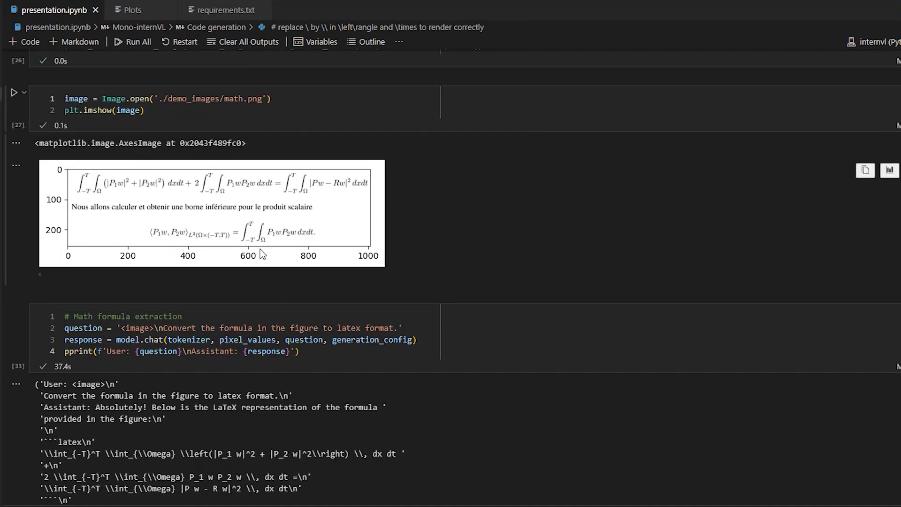
scroll("down", 3)
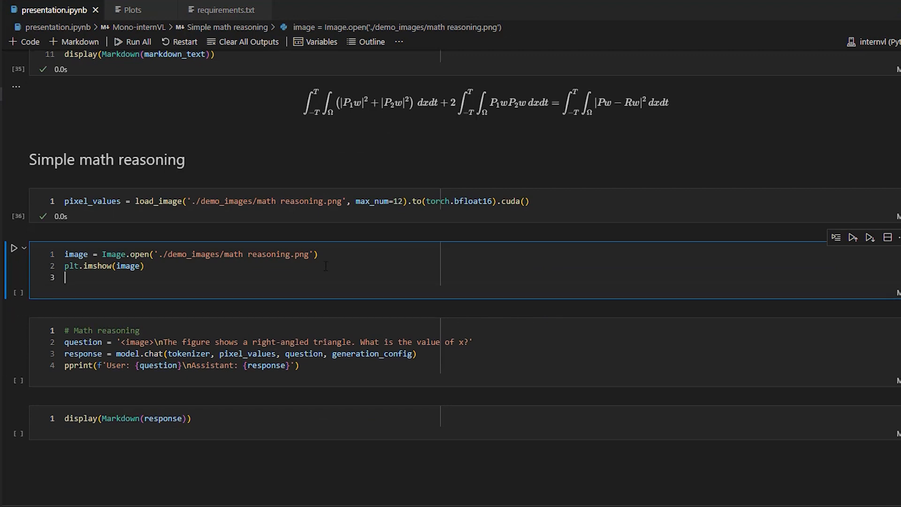
Display the right-angled triangle from math reasoning.png and highlight the question asking for the value of x.
left_click(16, 248)
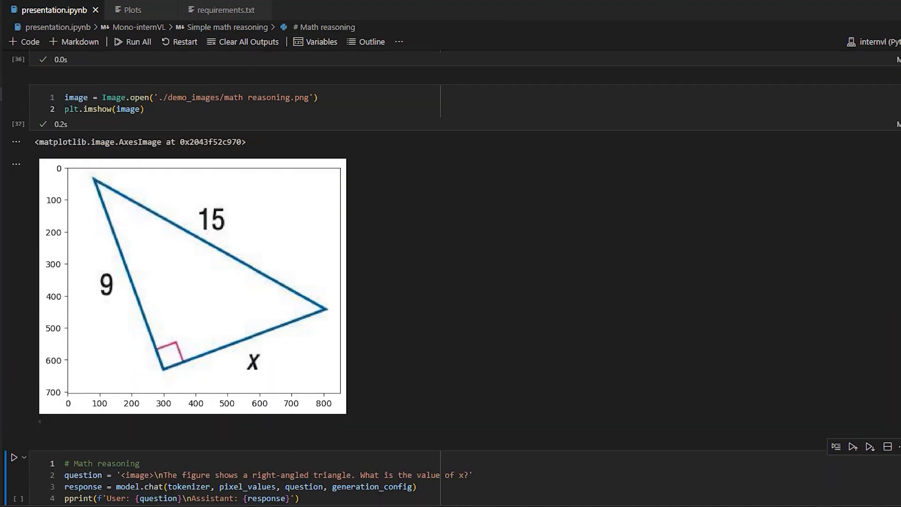
left_click_drag(158, 474, 255, 475)
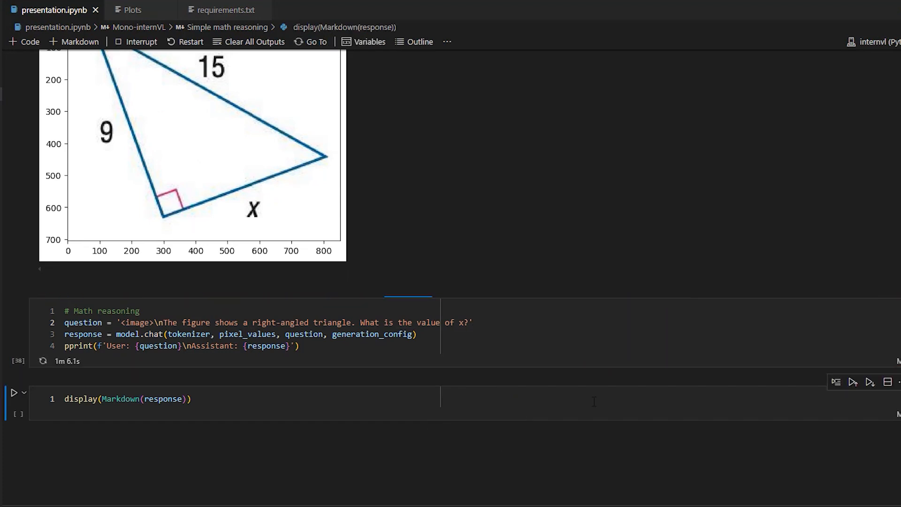
Render the model's Pythagorean solution as Markdown and scroll to its conclusion that x is 12.
left_click(15, 392)
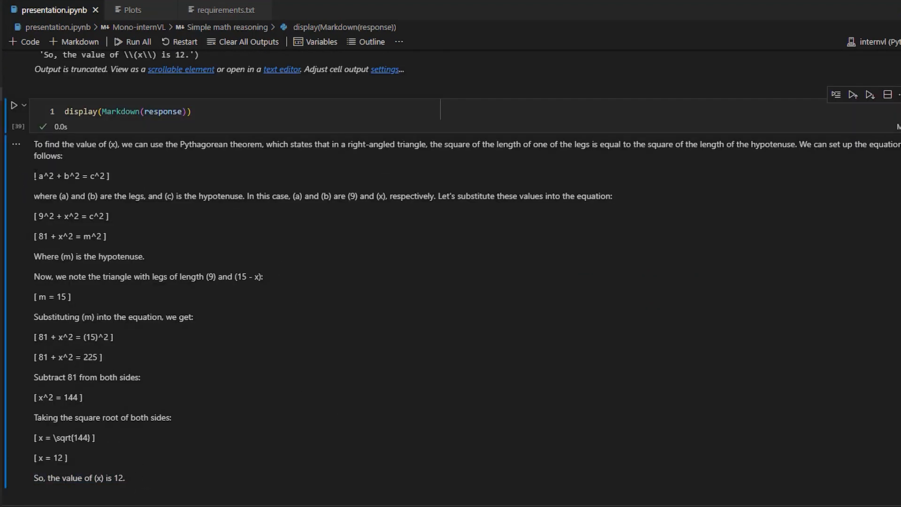
mouse_move(189, 174)
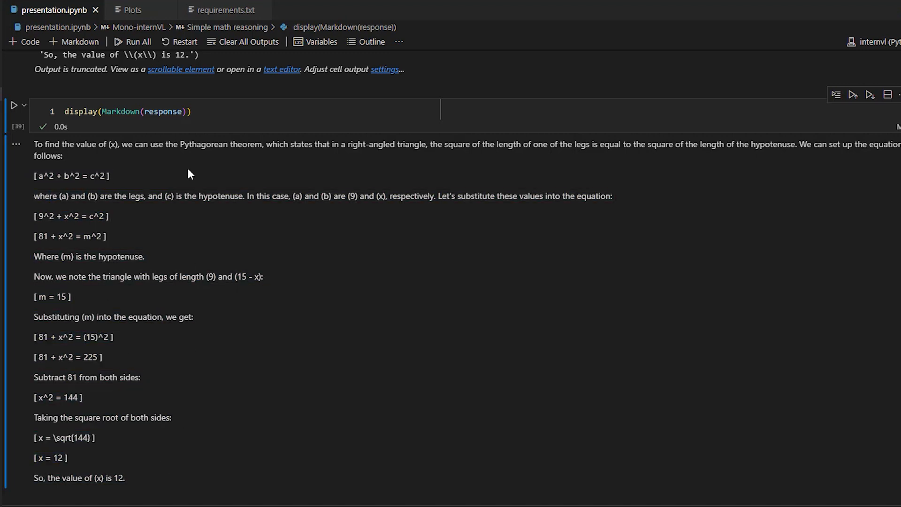
mouse_move(291, 284)
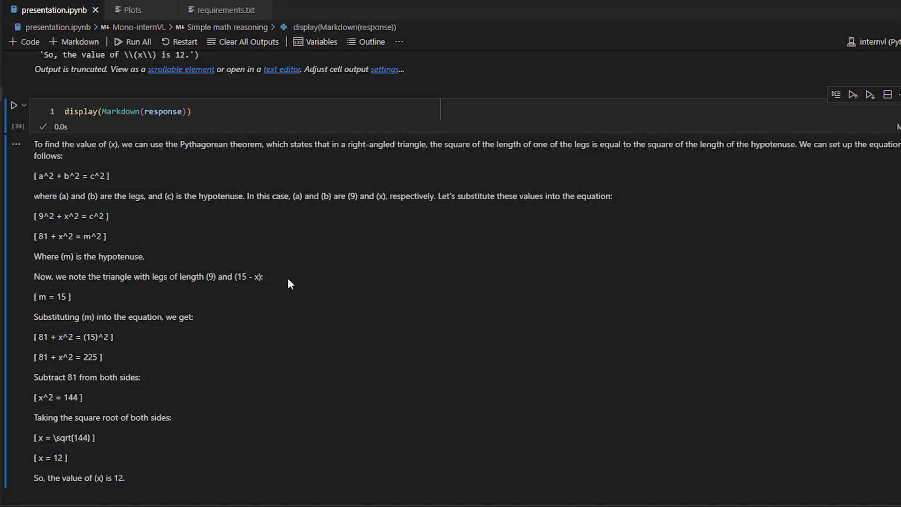
scroll("down", 3)
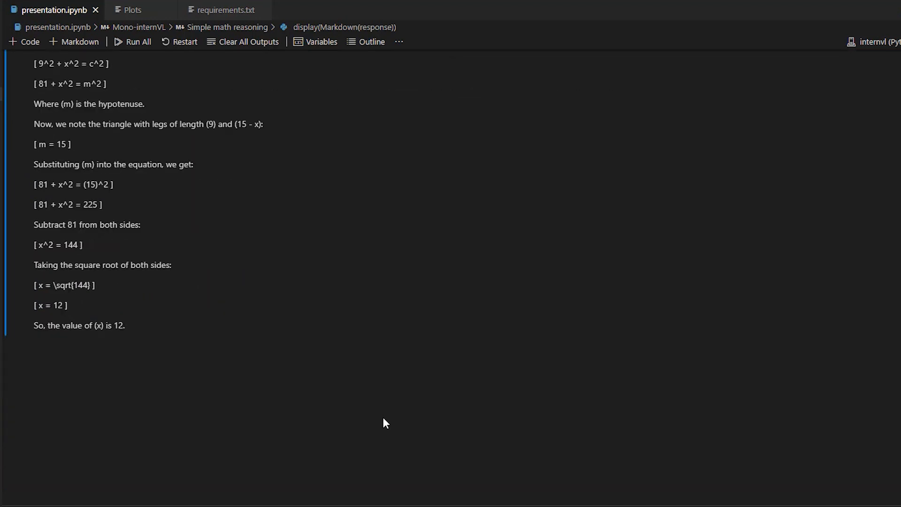